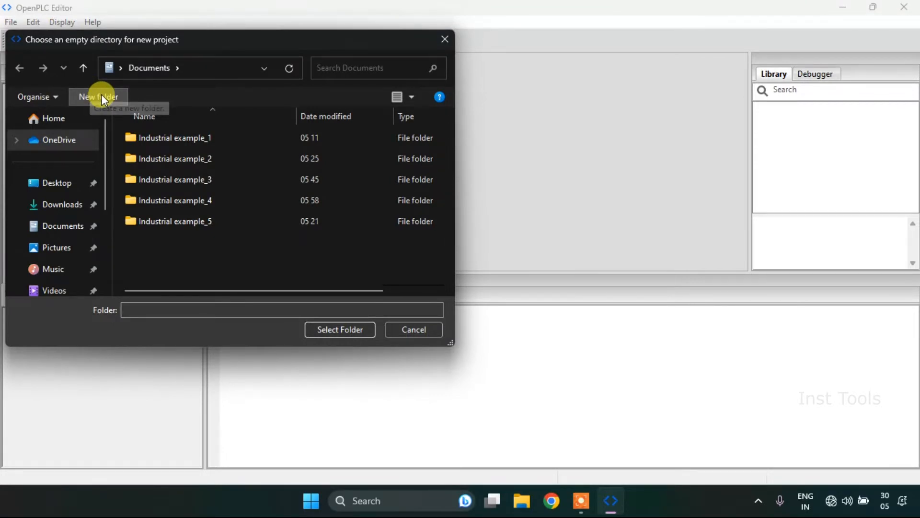
# - Create a new 'Industrial example_6' folder in Documents and select it as the project directory
pyautogui.click(98, 96)
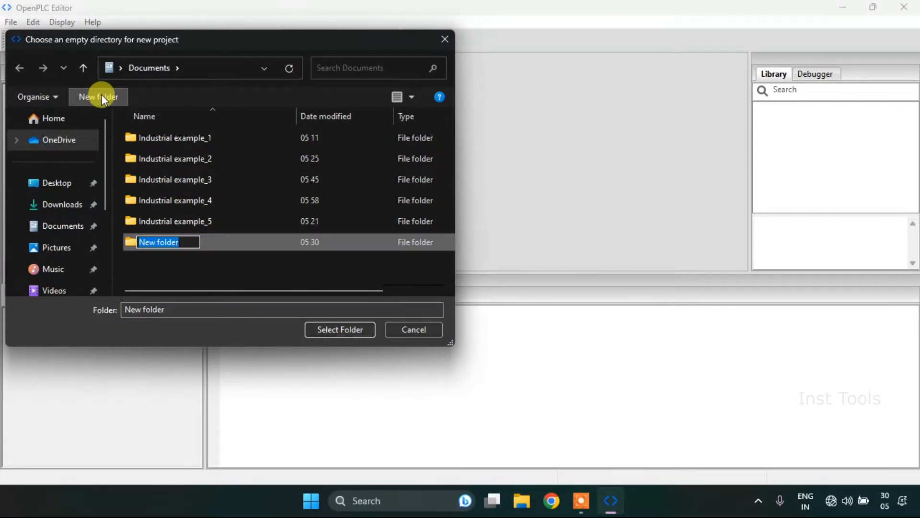
pyautogui.write('Industr')
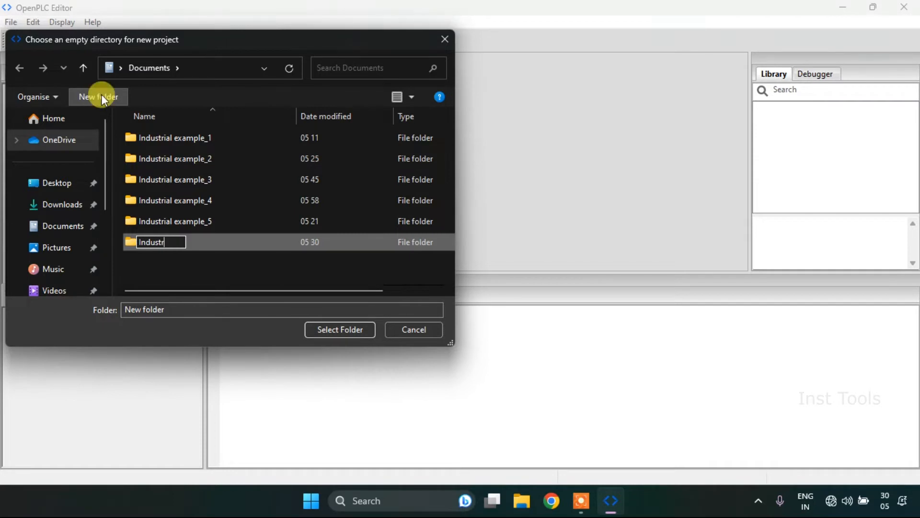
pyautogui.write('ial example_6')
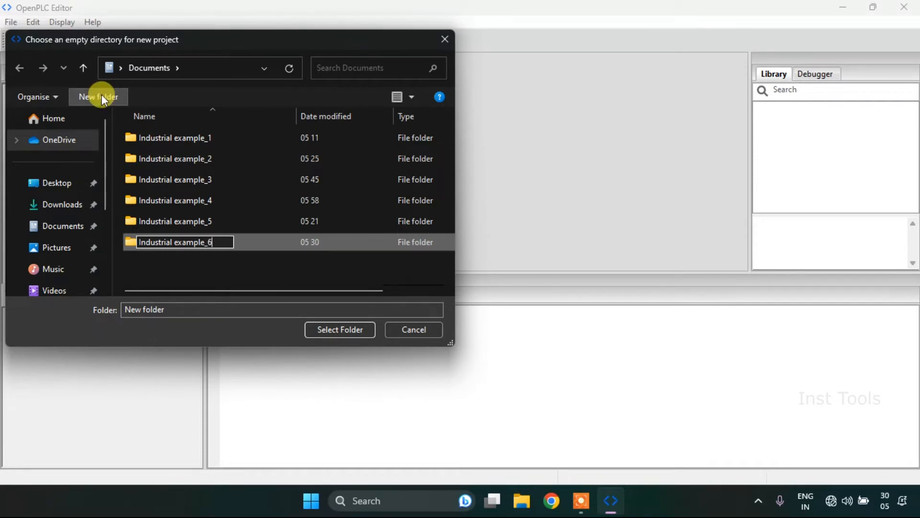
pyautogui.moveTo(290, 348)
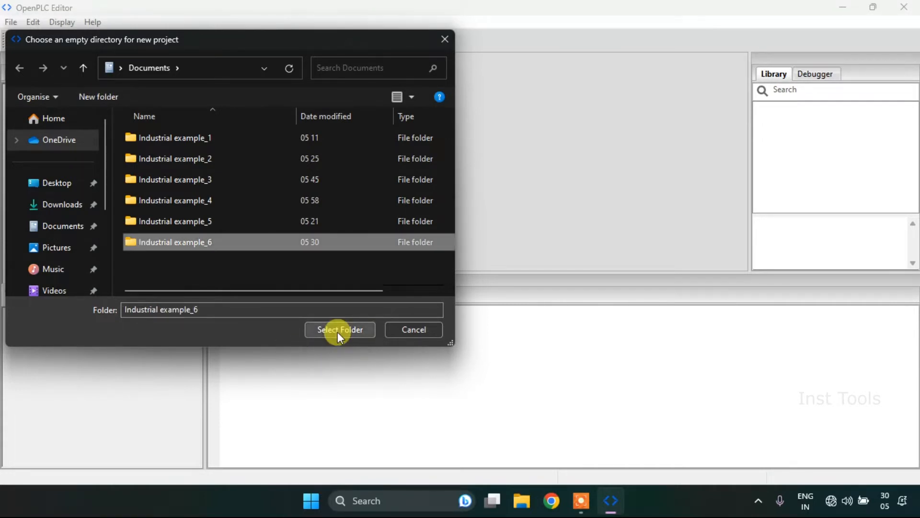
pyautogui.click(340, 329)
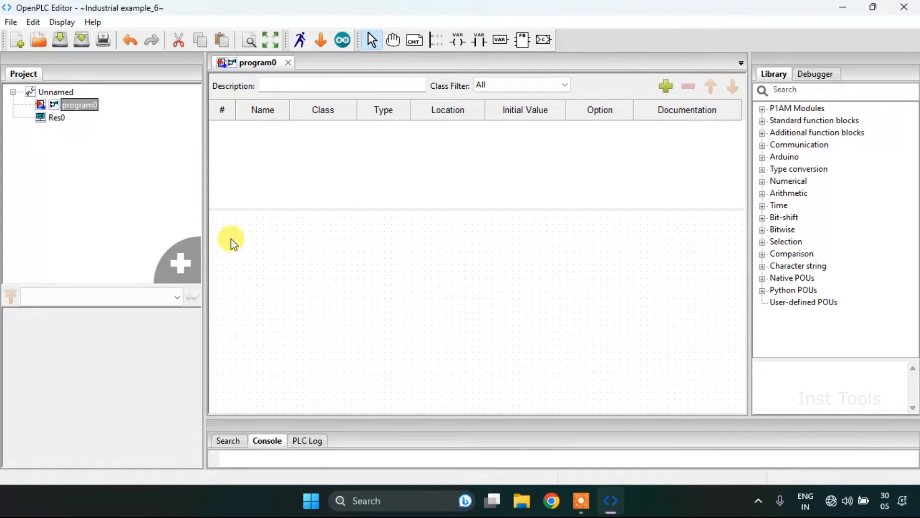
# - Add a left power rail to program0's ladder canvas
pyautogui.rightClick(232, 238)
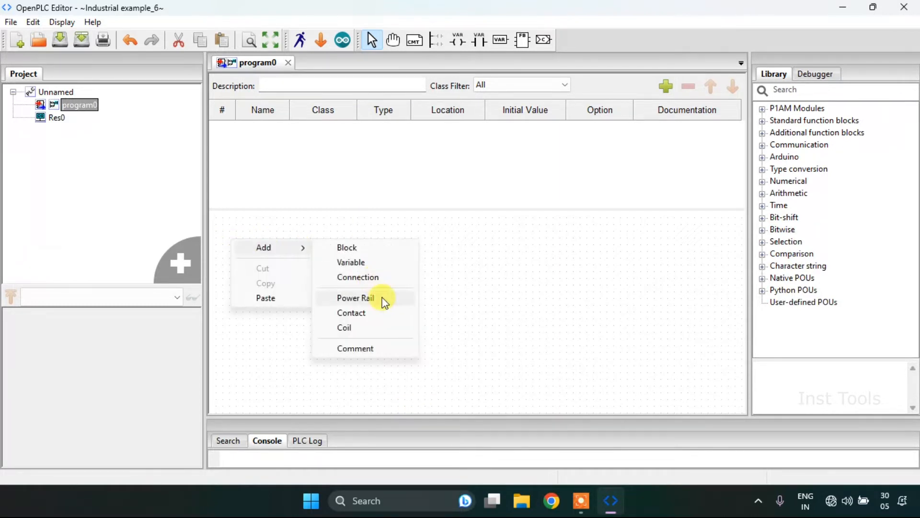
pyautogui.click(355, 297)
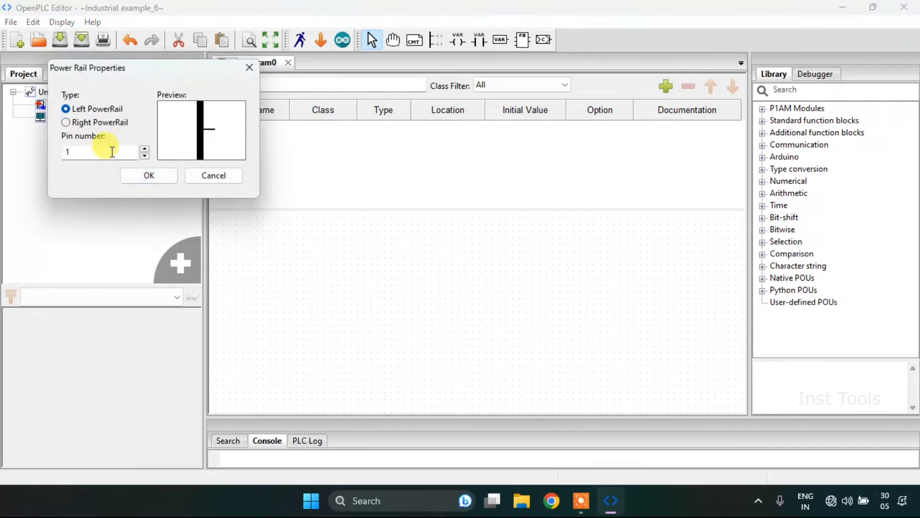
pyautogui.click(148, 175)
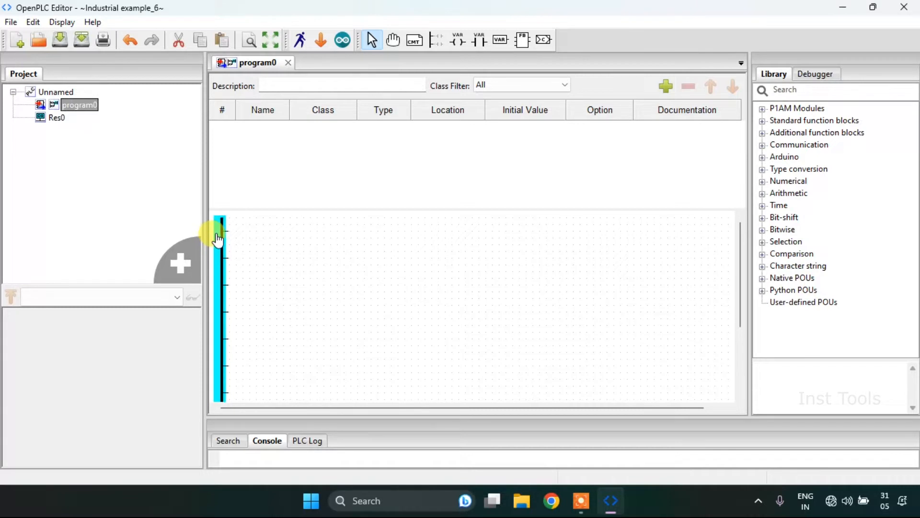
# - Add a right power rail with 10 pins on the other side
pyautogui.rightClick(668, 250)
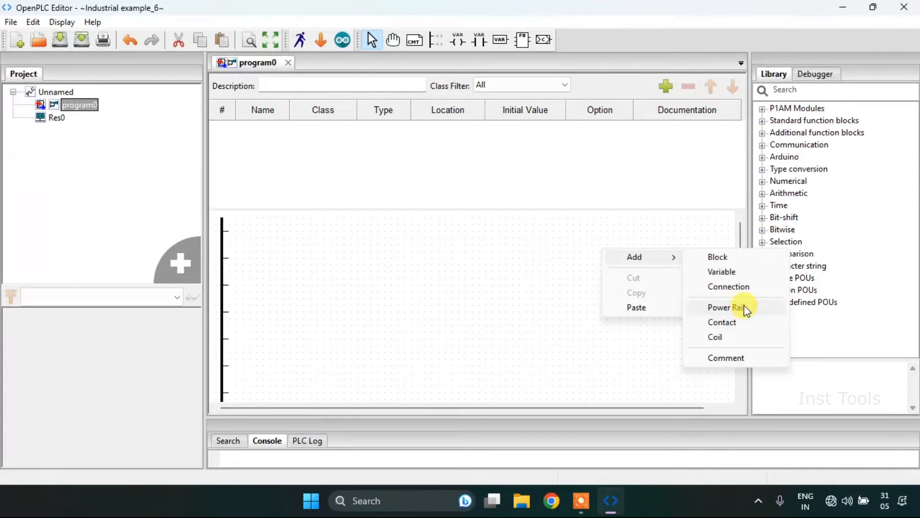
pyautogui.click(724, 308)
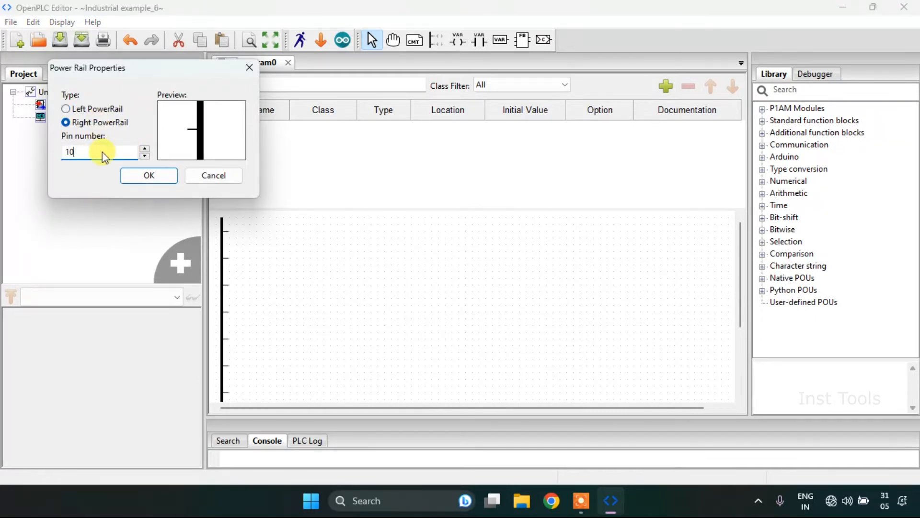
pyautogui.click(149, 176)
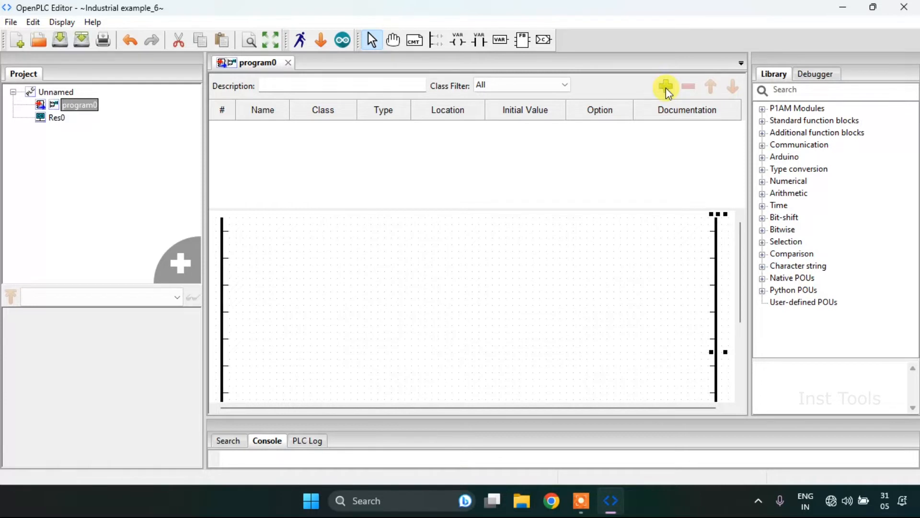
# - Add a local variable named Start with type BOOL
pyautogui.click(666, 86)
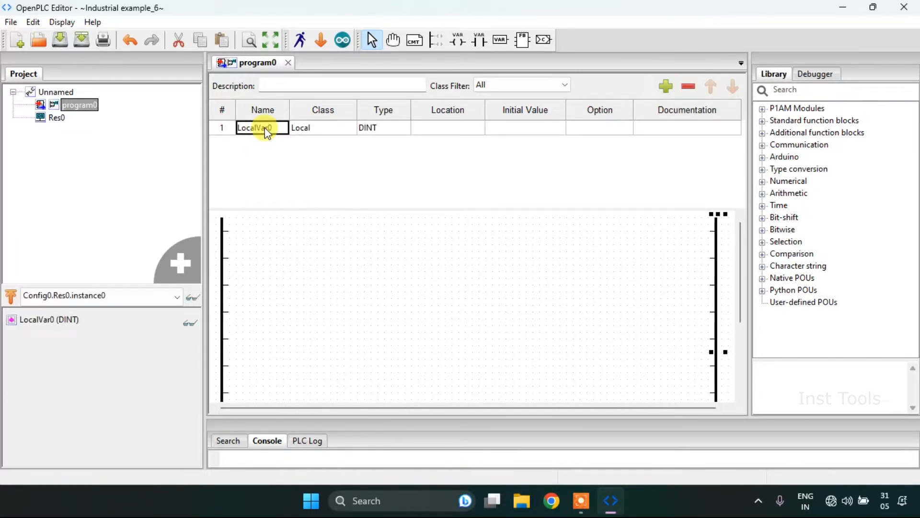
pyautogui.write('S')
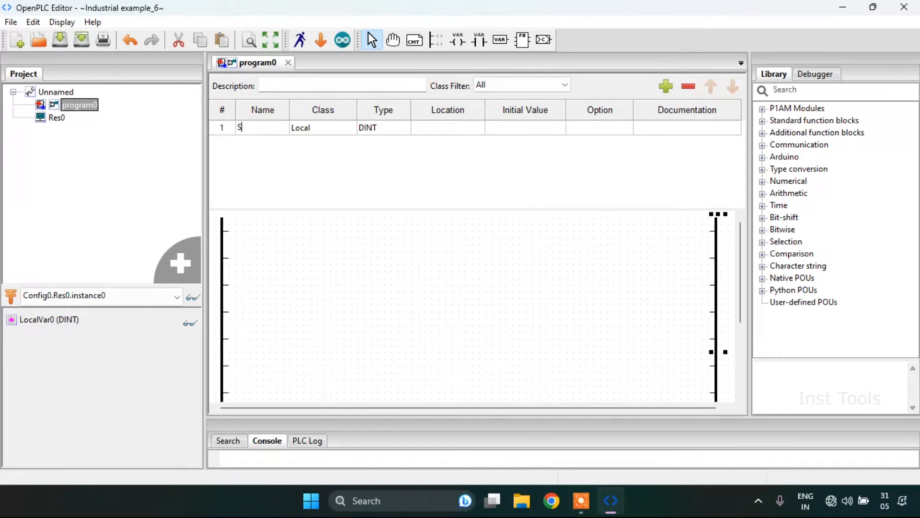
pyautogui.write('tart')
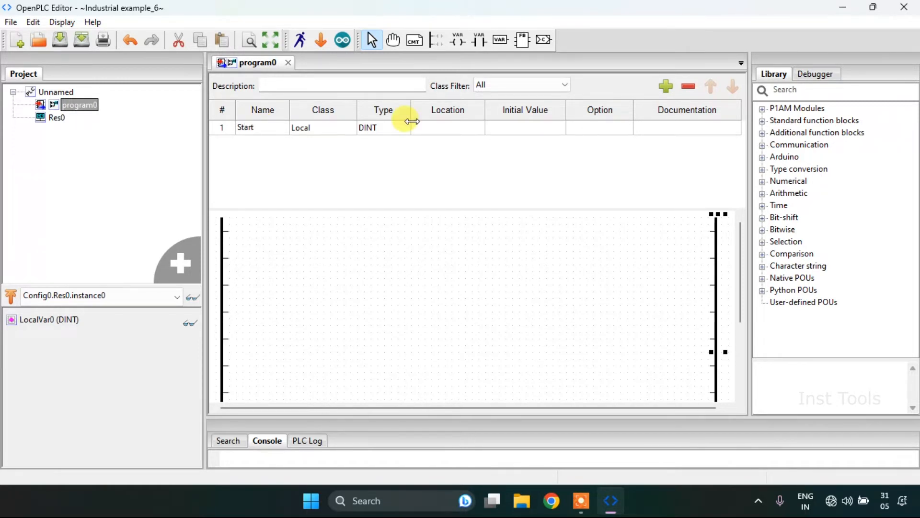
pyautogui.click(383, 128)
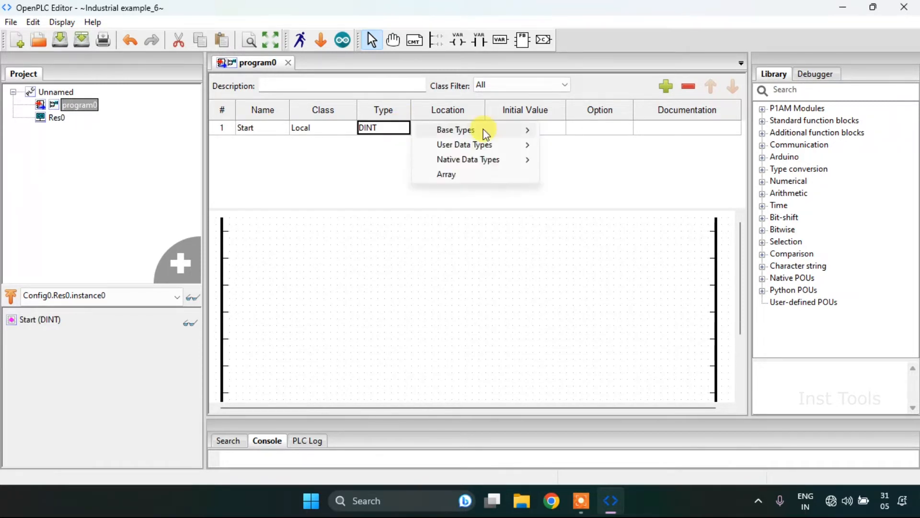
pyautogui.click(455, 130)
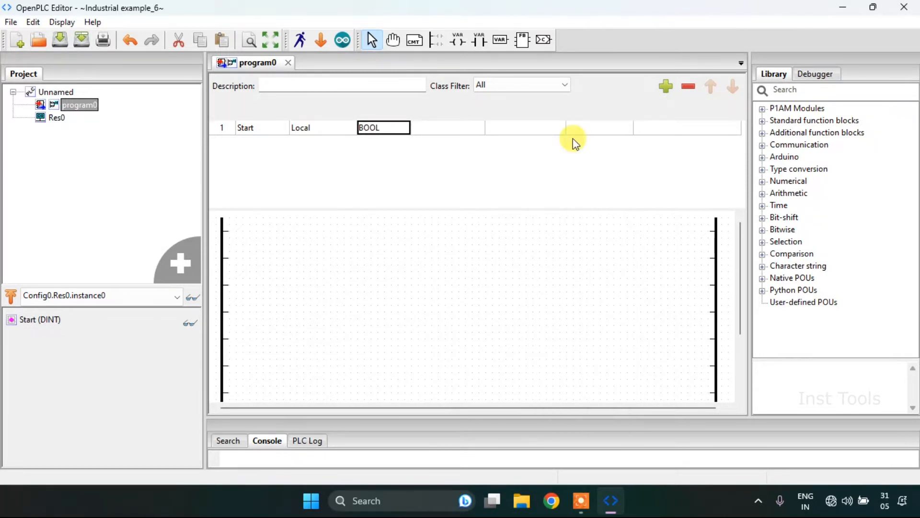
# - Add the Valve and Main_Tap variables
pyautogui.click(665, 87)
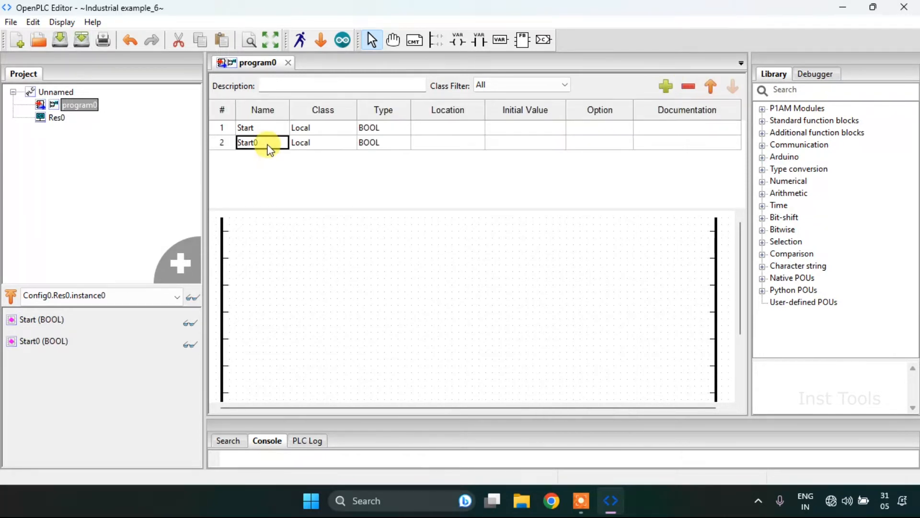
pyautogui.write('V')
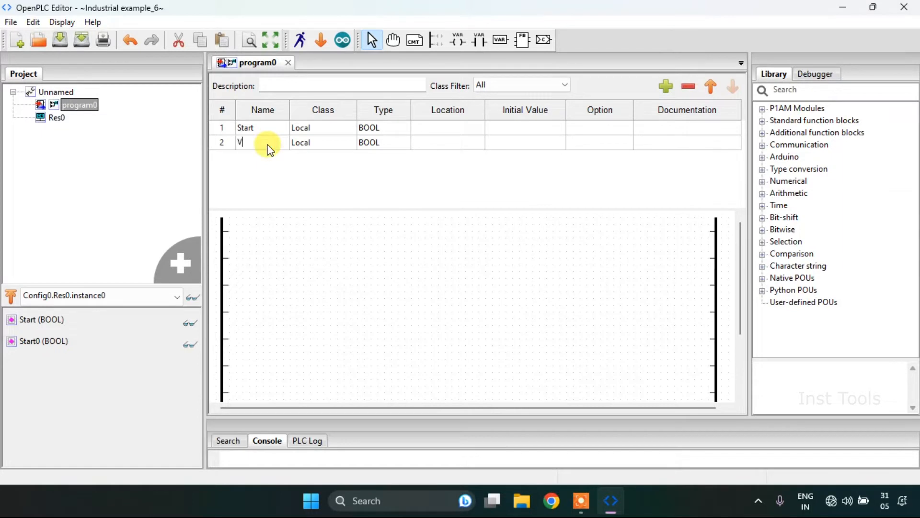
pyautogui.write('alve')
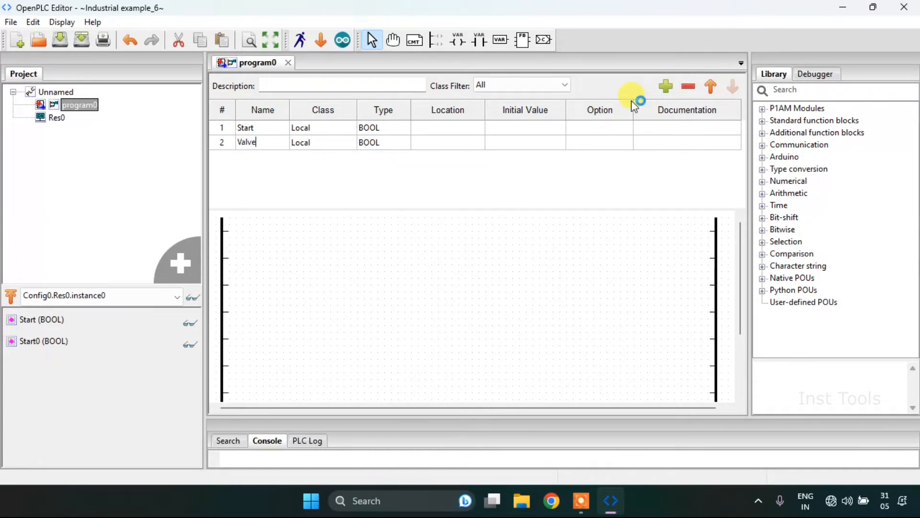
pyautogui.click(665, 86)
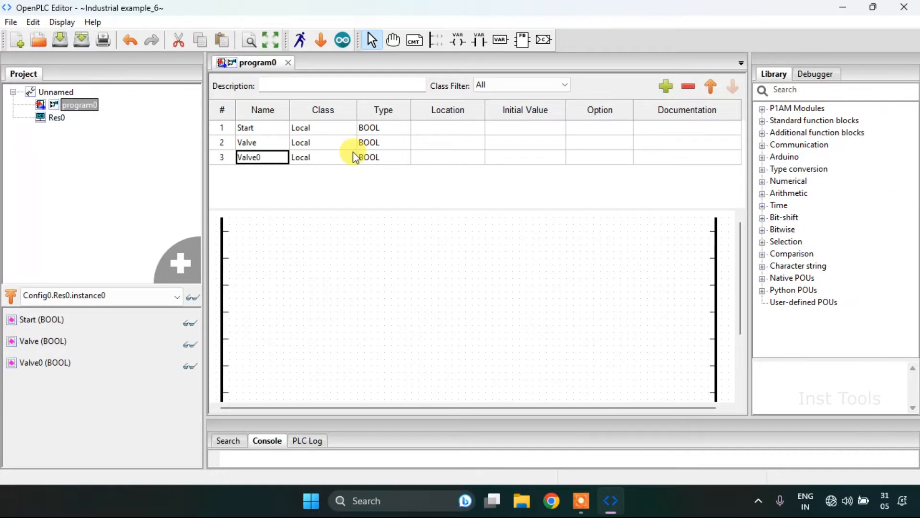
pyautogui.write('Main T')
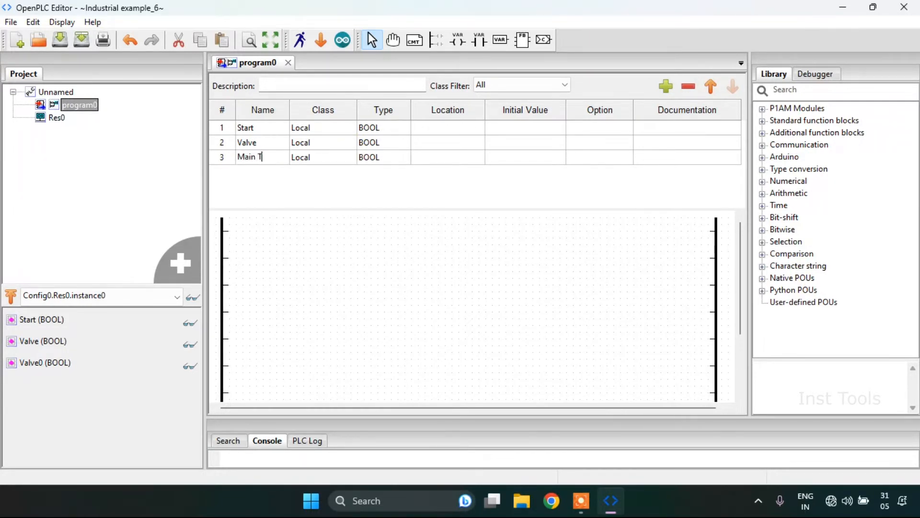
pyautogui.write('ap')
pyautogui.write('H')
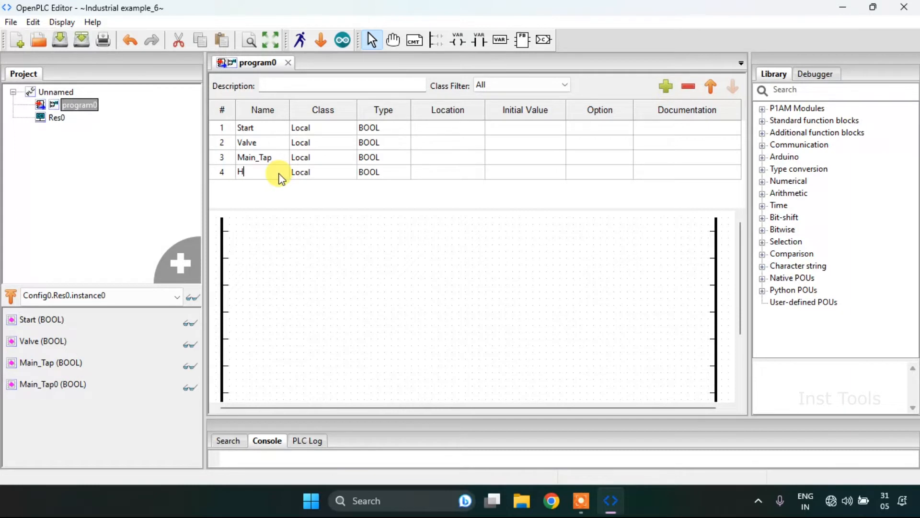
# - Add the HLS and LLS variables
pyautogui.write('LD')
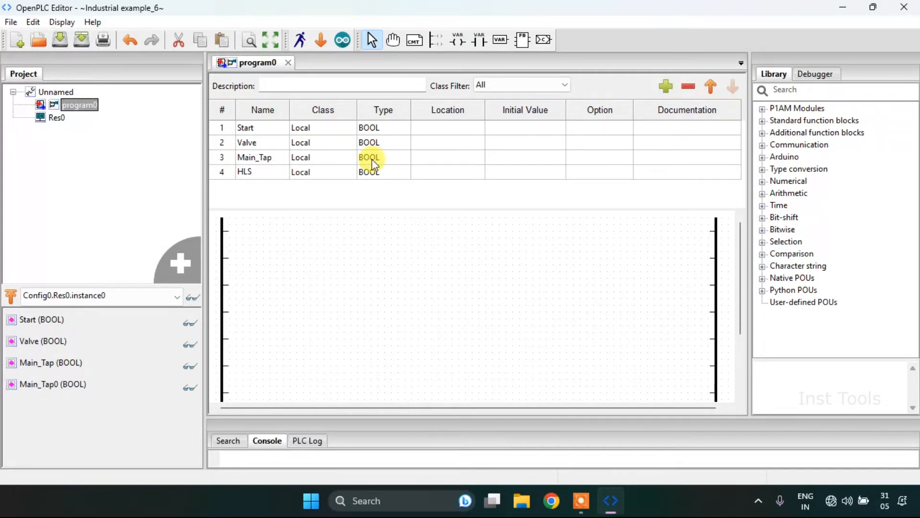
pyautogui.click(665, 86)
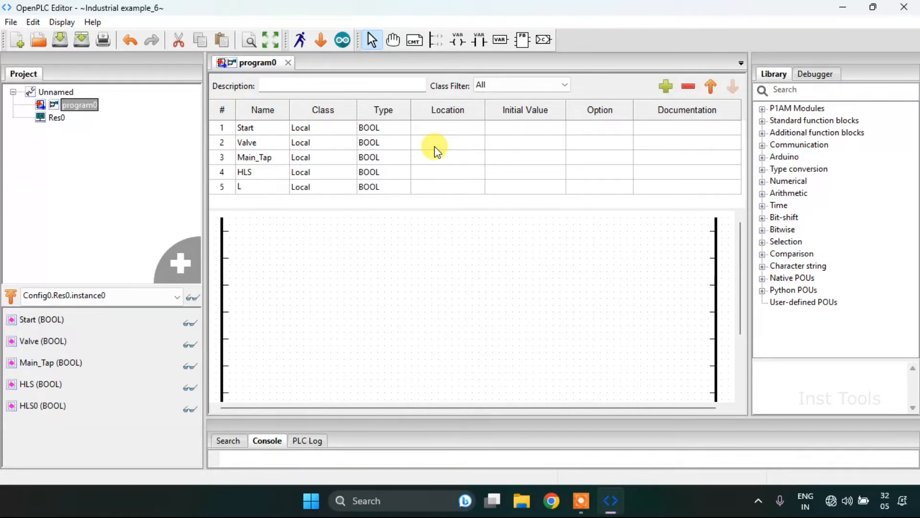
pyautogui.write('LS')
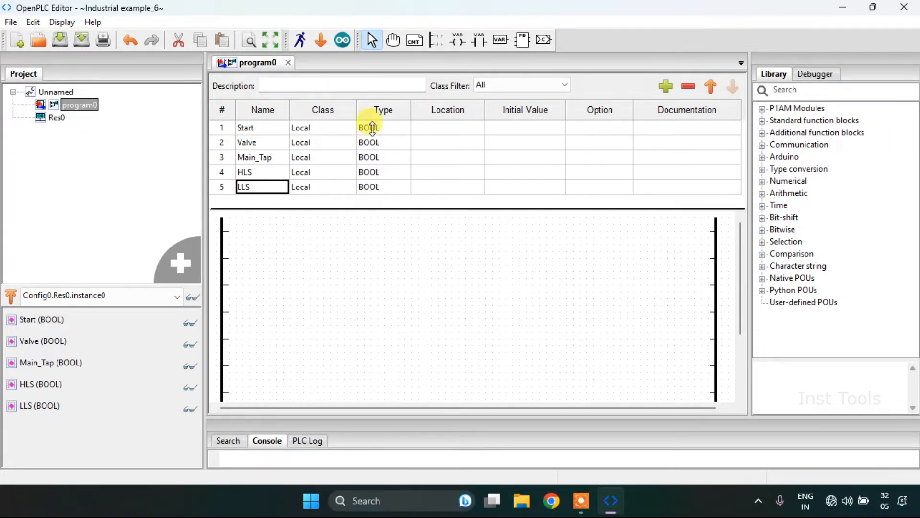
# - Place a Start contact followed by a negated Valve contact on the first rung
pyautogui.rightClick(255, 158)
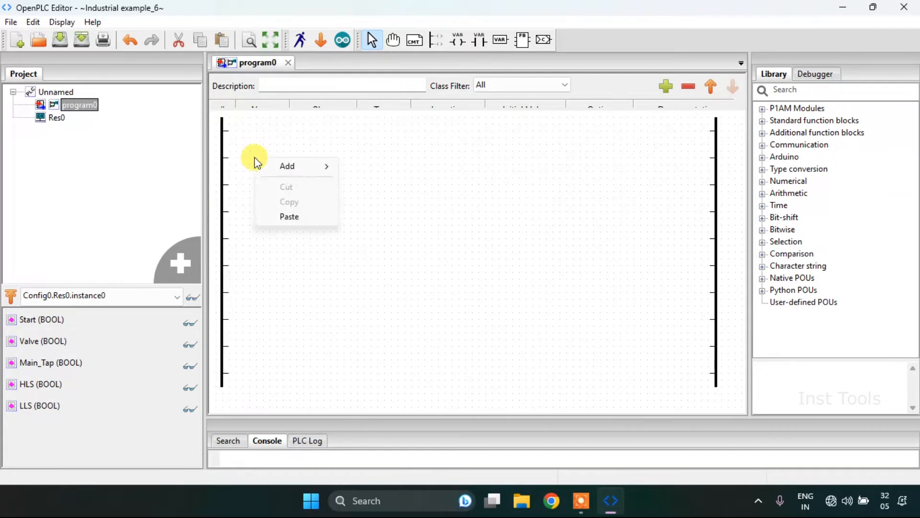
pyautogui.moveTo(287, 166)
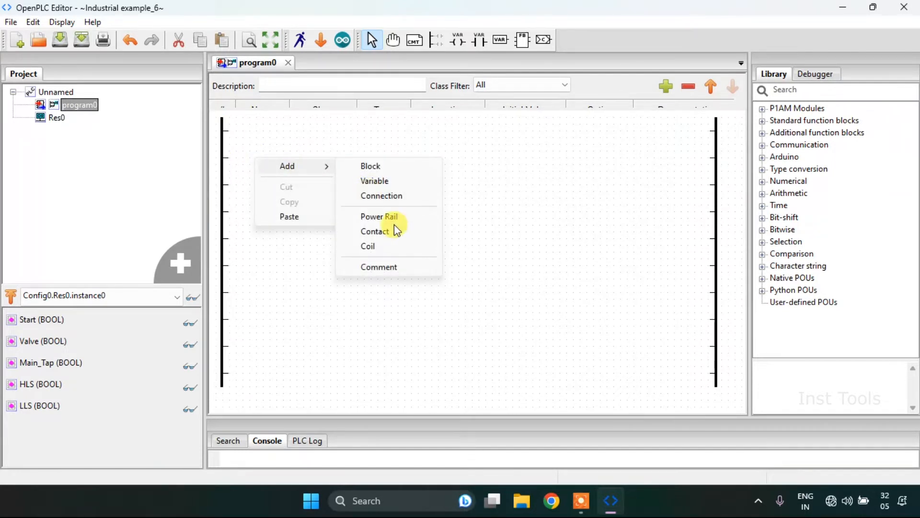
pyautogui.click(374, 231)
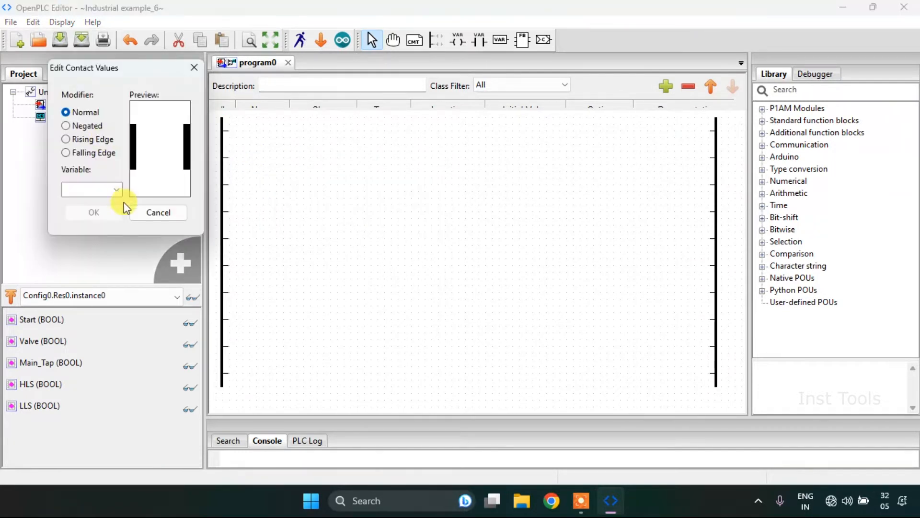
pyautogui.click(116, 189)
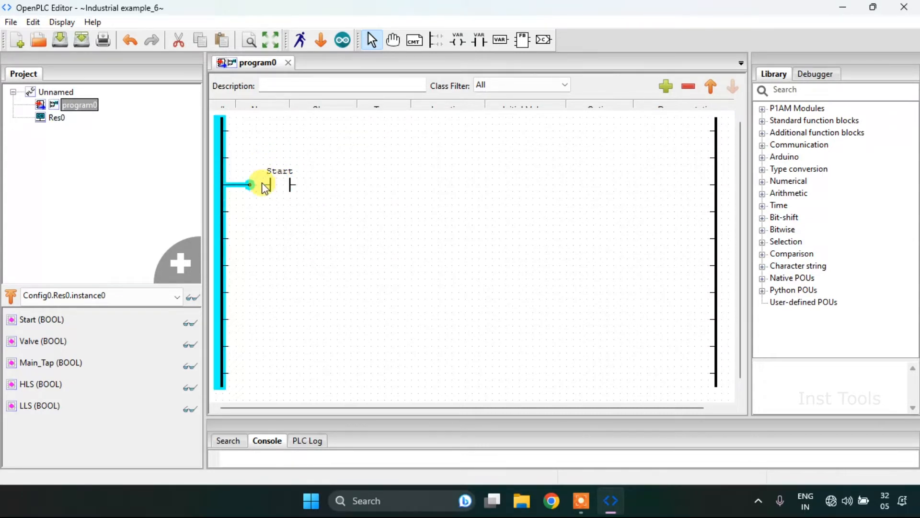
pyautogui.rightClick(355, 184)
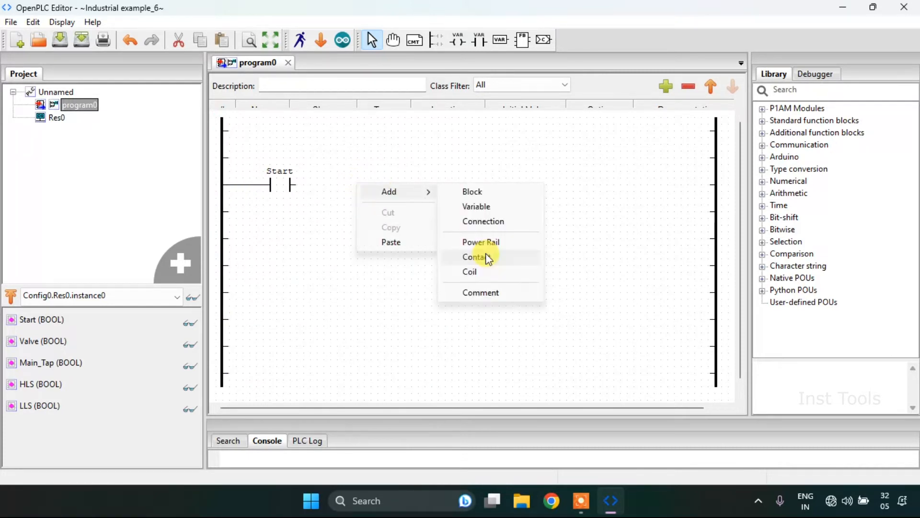
pyautogui.click(472, 256)
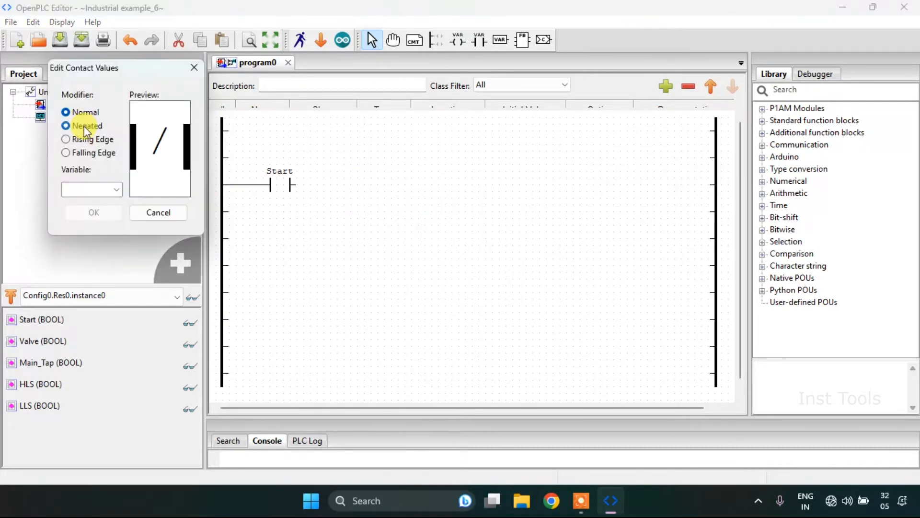
pyautogui.click(116, 189)
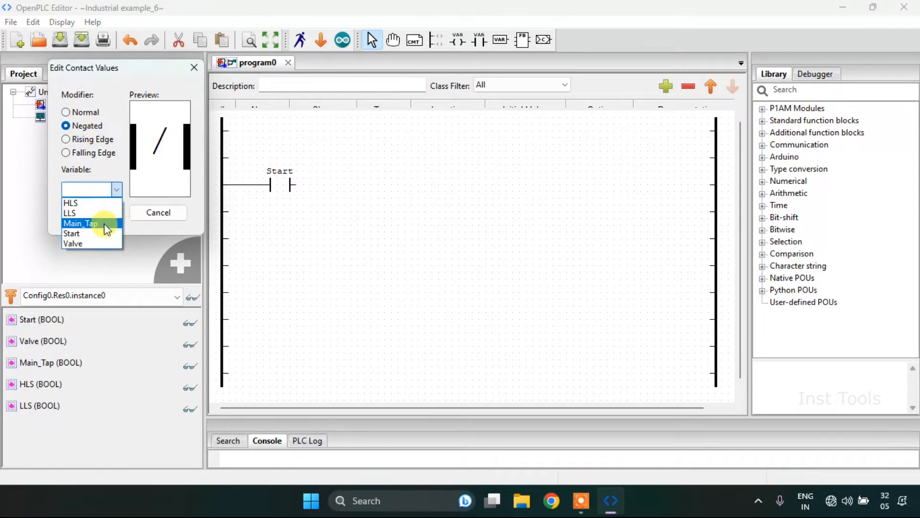
pyautogui.click(73, 243)
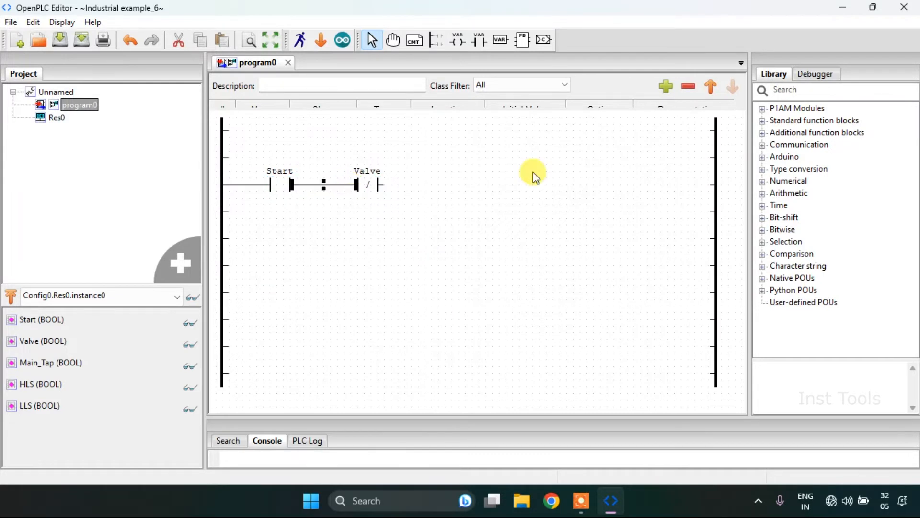
# - Add a coil assigned to Main_Tap at the end of the first rung
pyautogui.rightClick(536, 175)
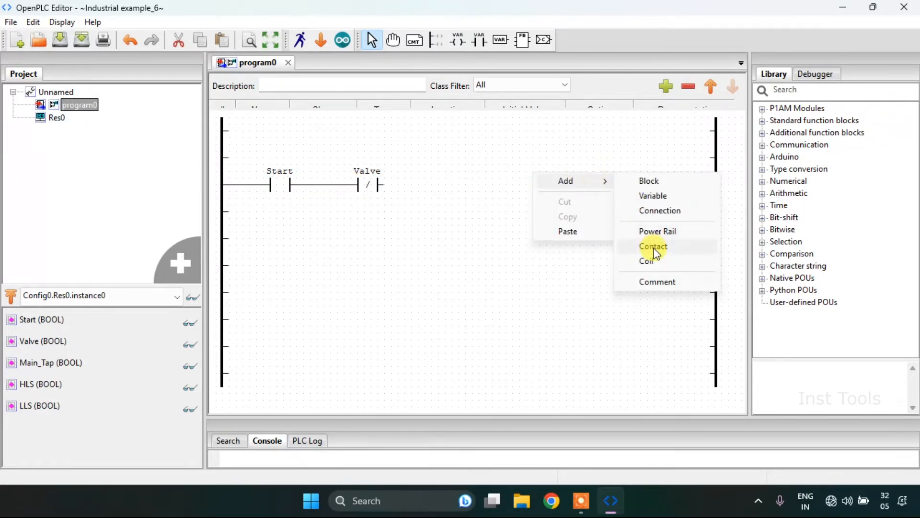
pyautogui.click(646, 261)
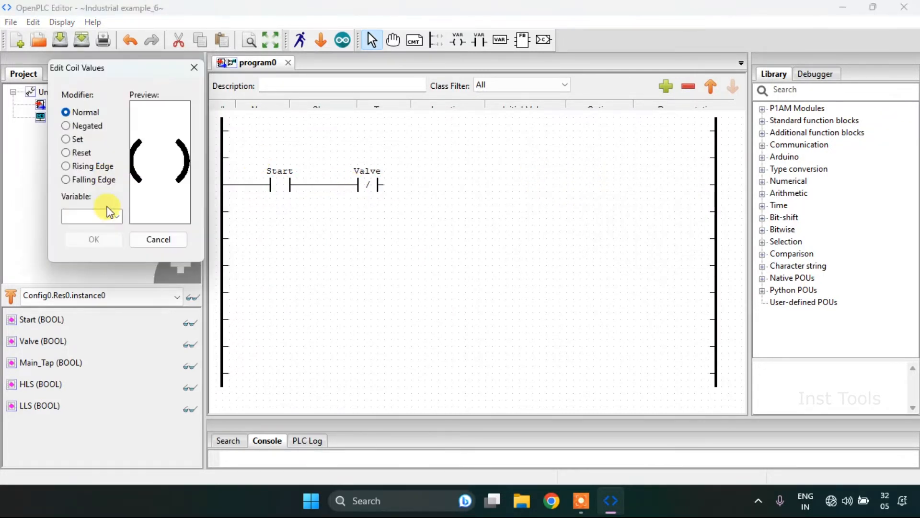
pyautogui.click(116, 216)
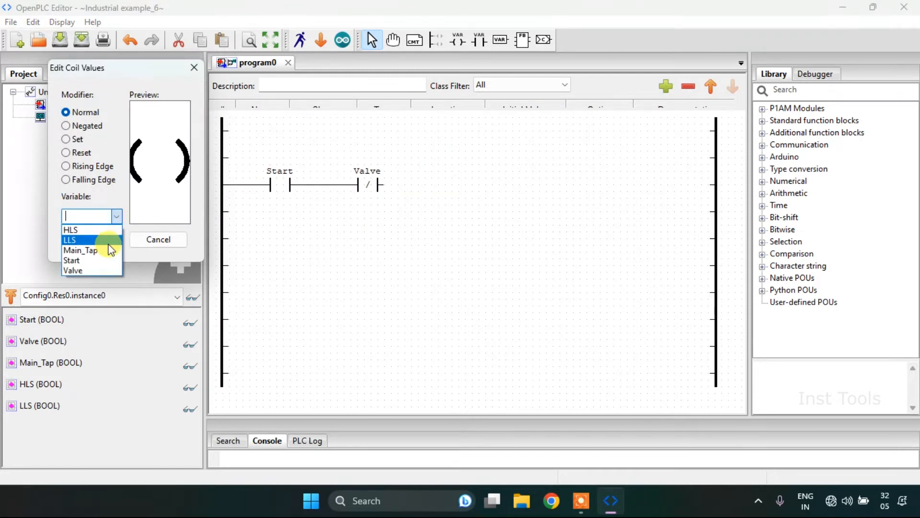
pyautogui.moveTo(80, 250)
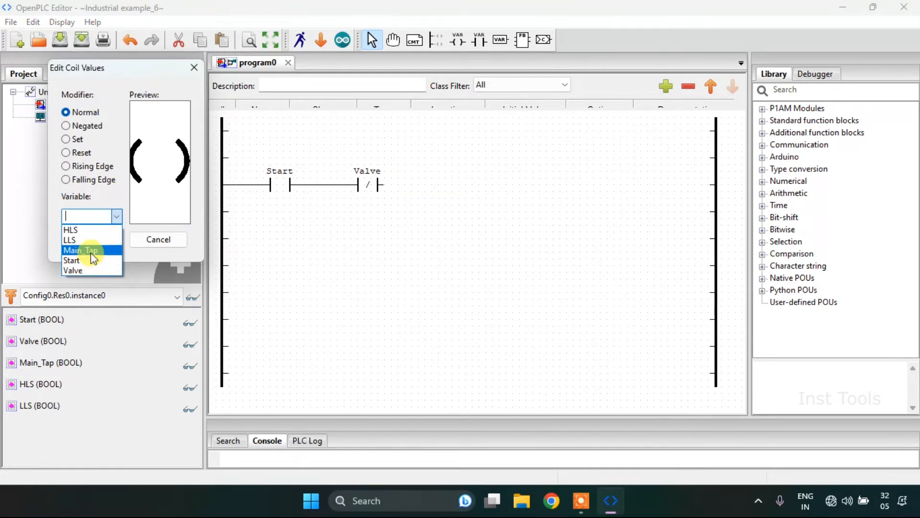
pyautogui.click(83, 251)
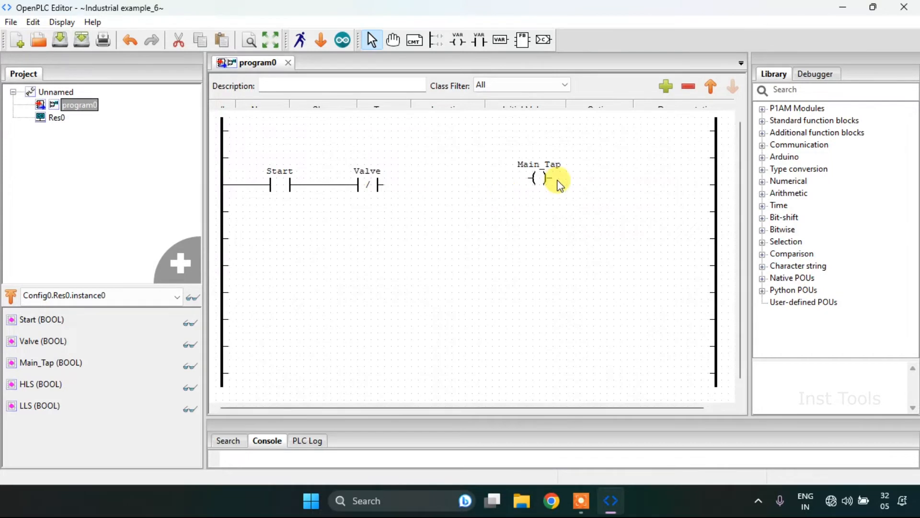
pyautogui.moveTo(541, 185)
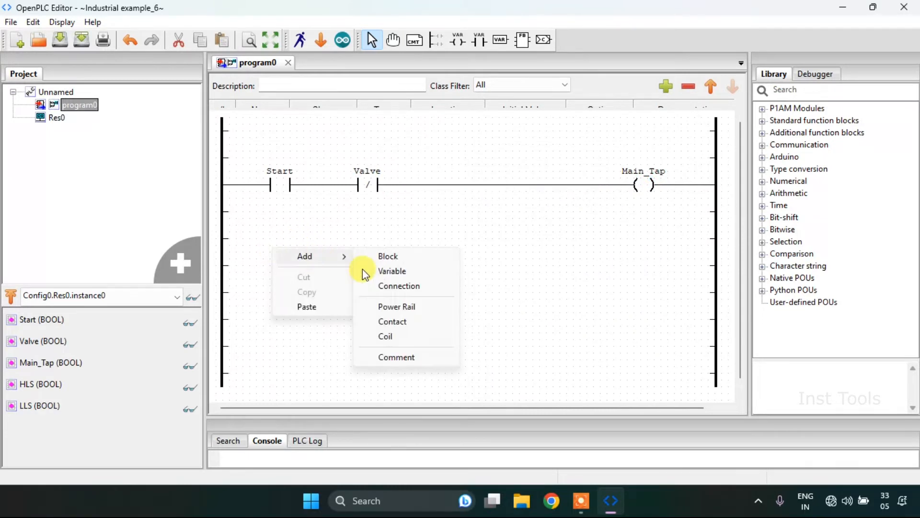
# - Place Main_Tap and HLS contacts on the second rung
pyautogui.click(392, 321)
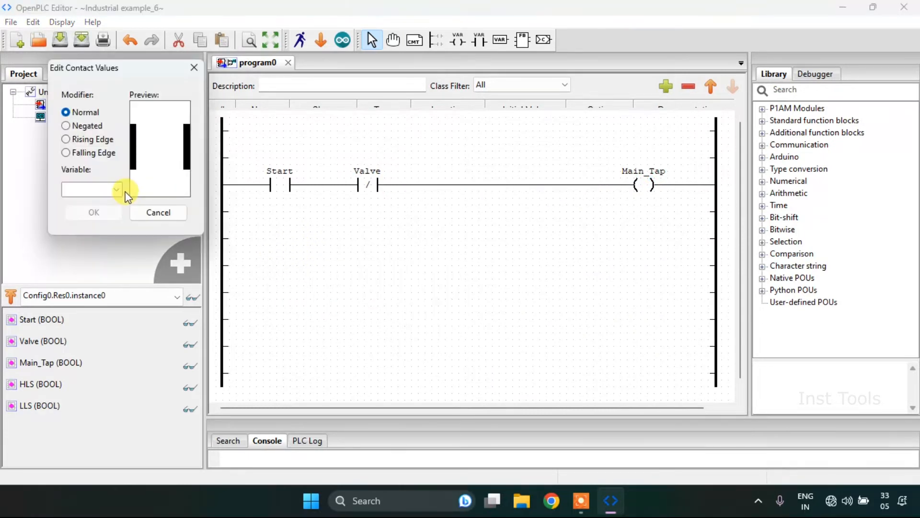
pyautogui.click(116, 189)
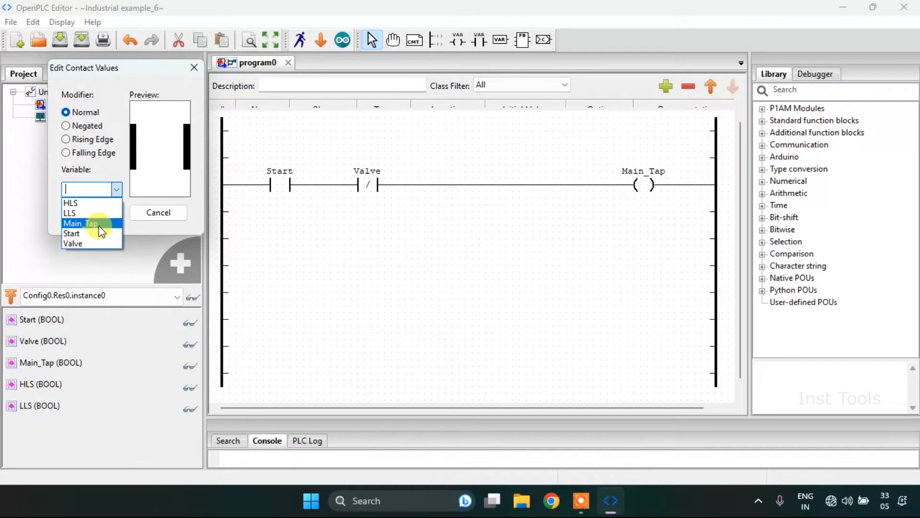
pyautogui.click(81, 223)
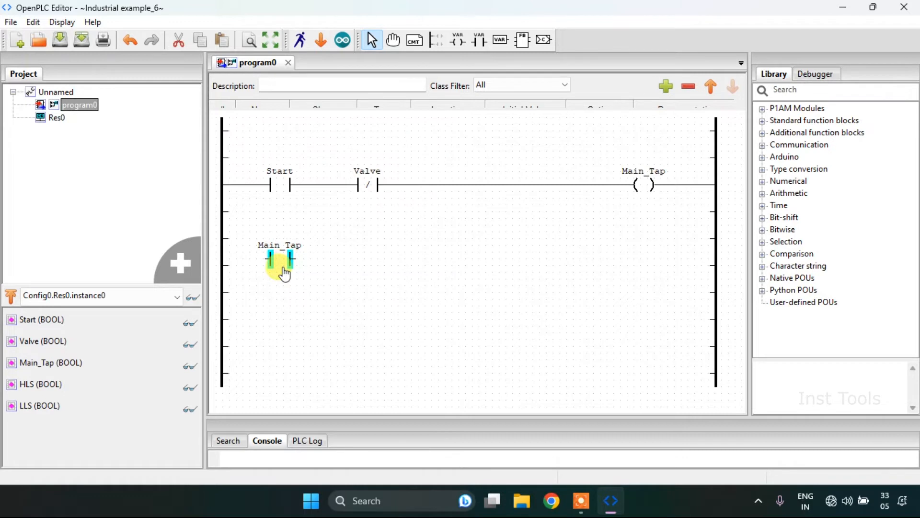
pyautogui.rightClick(280, 264)
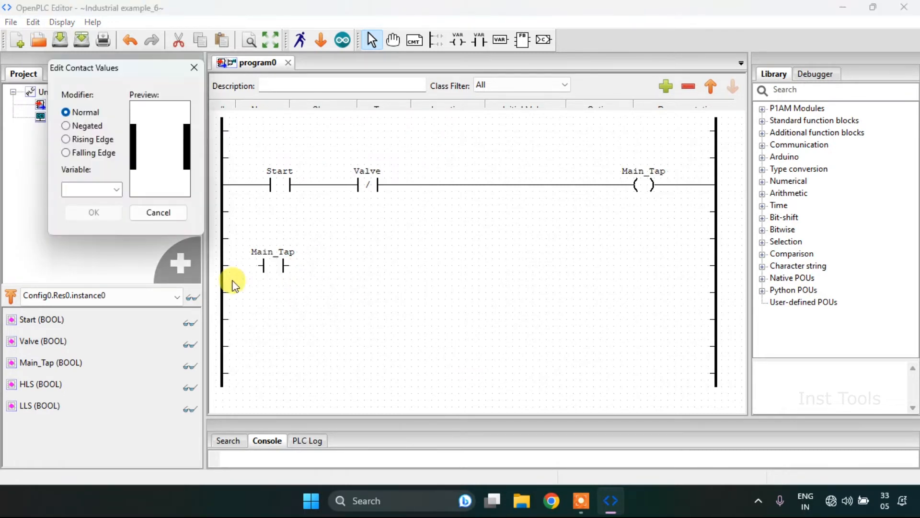
pyautogui.click(117, 189)
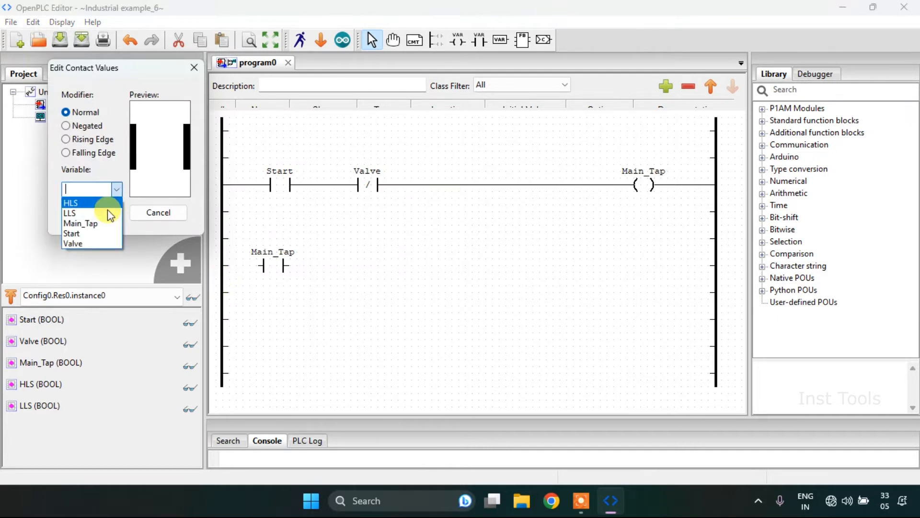
pyautogui.click(71, 202)
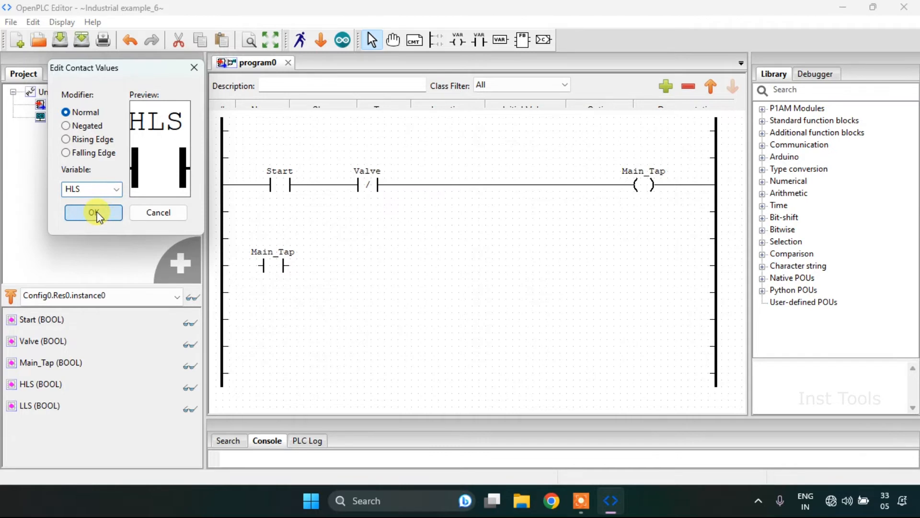
pyautogui.click(94, 212)
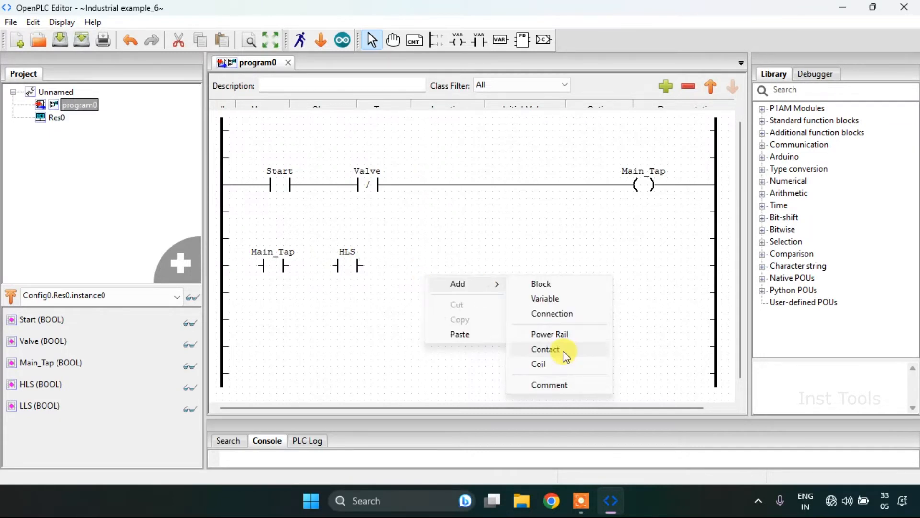
# - Add a negated LLS contact and wire HLS to it
pyautogui.click(545, 349)
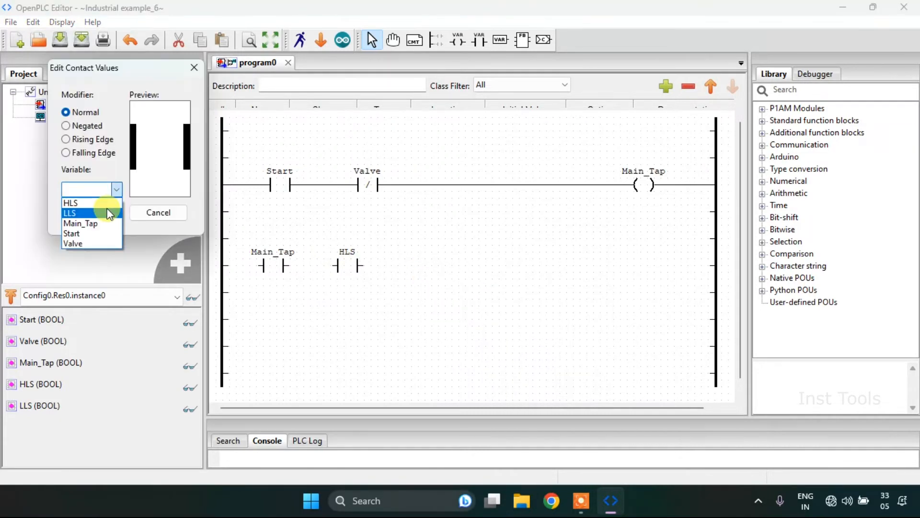
pyautogui.click(70, 212)
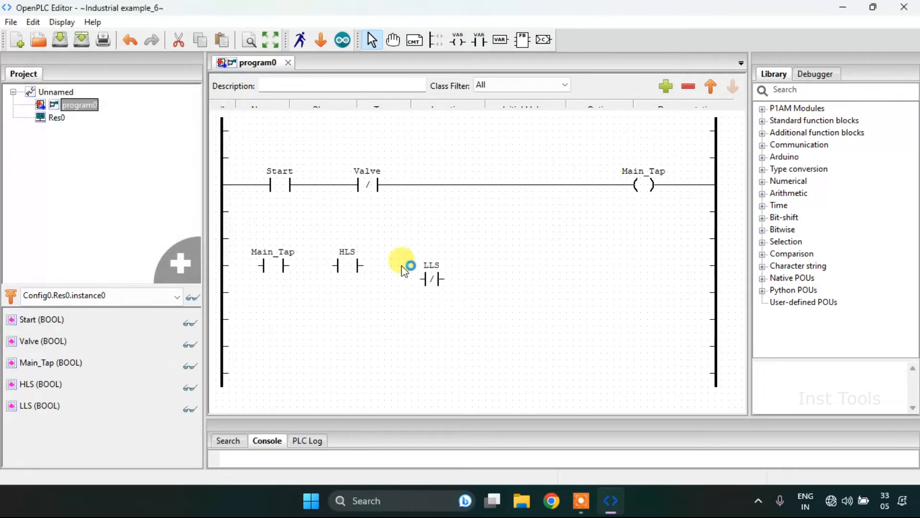
pyautogui.click(430, 278)
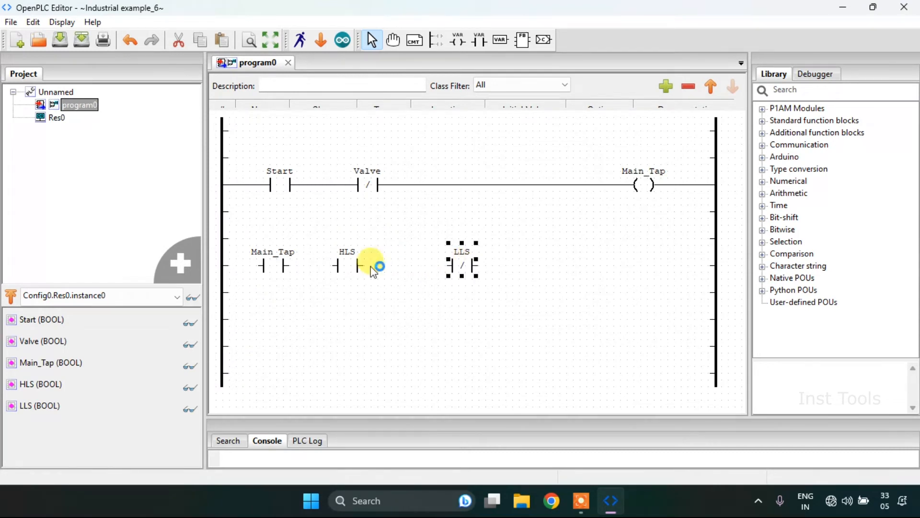
pyautogui.moveTo(370, 265); pyautogui.dragTo(452, 265)
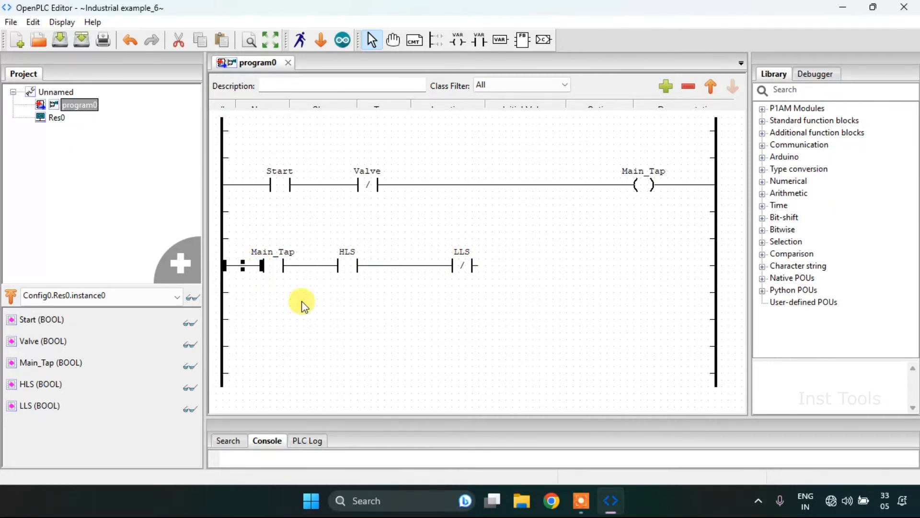
# - Add a Valve contact below Main_Tap and HLS as the latch branch
pyautogui.rightClick(302, 302)
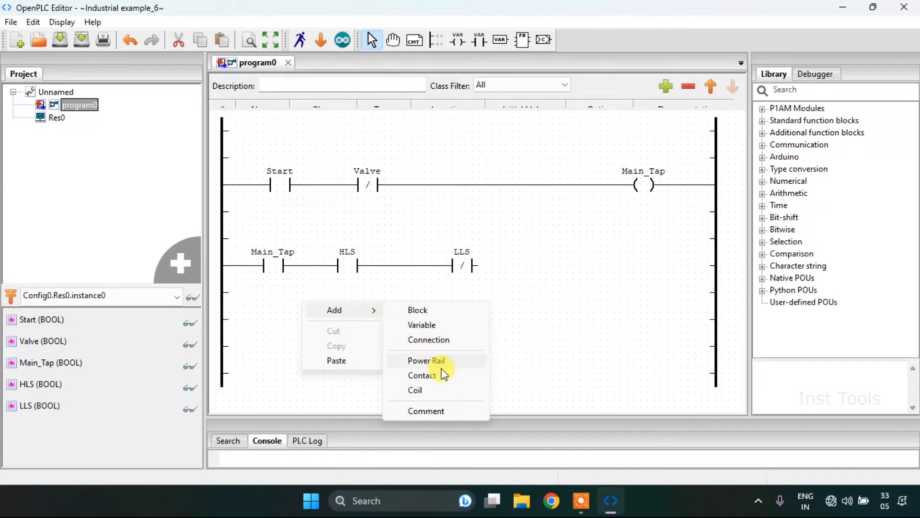
pyautogui.click(422, 376)
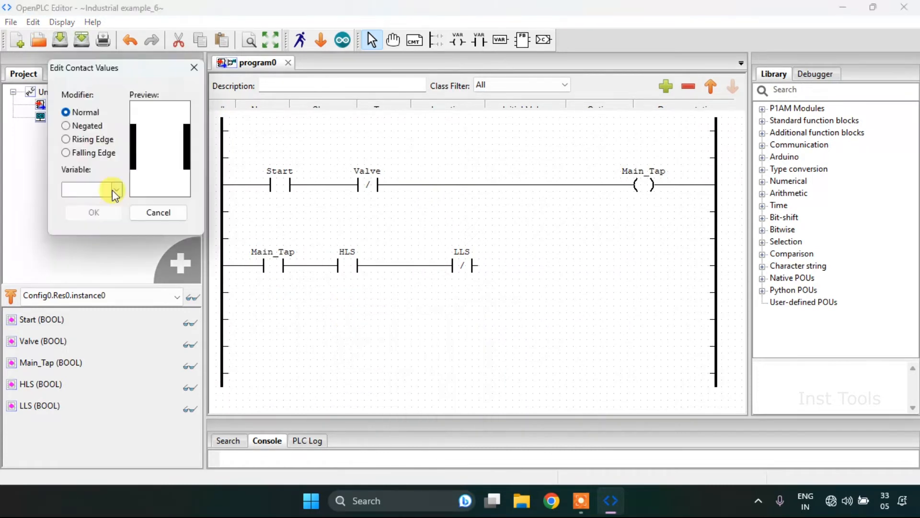
pyautogui.click(116, 189)
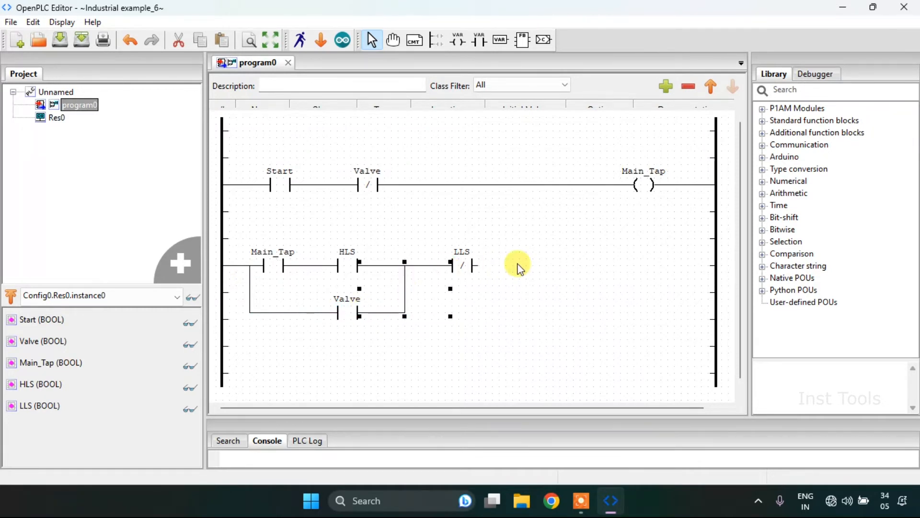
pyautogui.rightClick(517, 264)
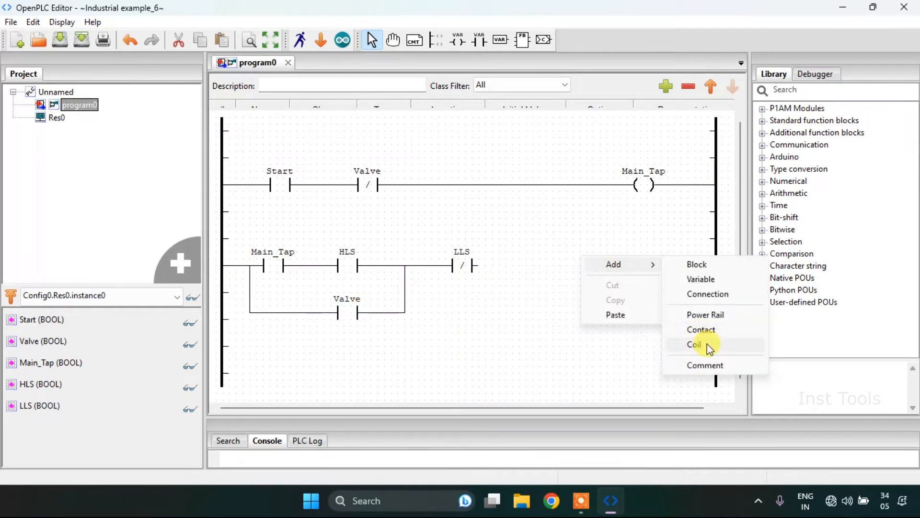
# - Add a Valve coil after the negated LLS contact and wire LLS to it
pyautogui.click(694, 344)
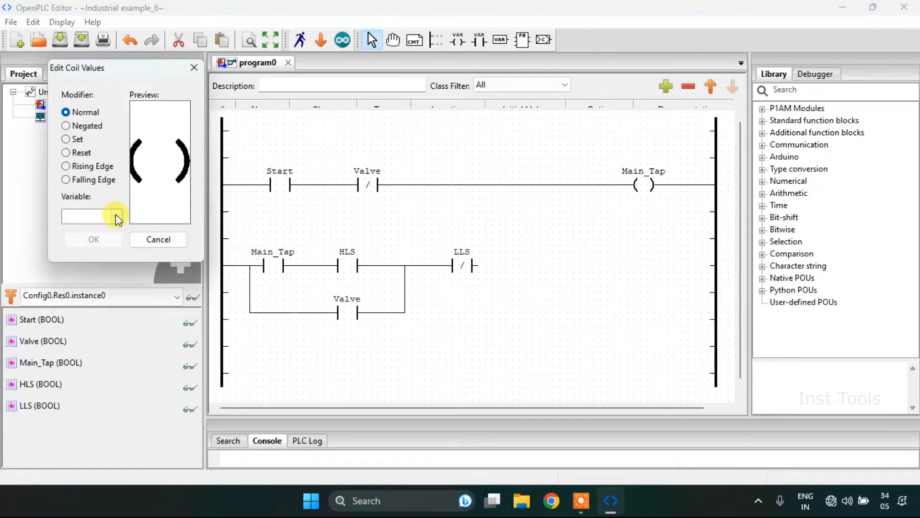
pyautogui.click(116, 216)
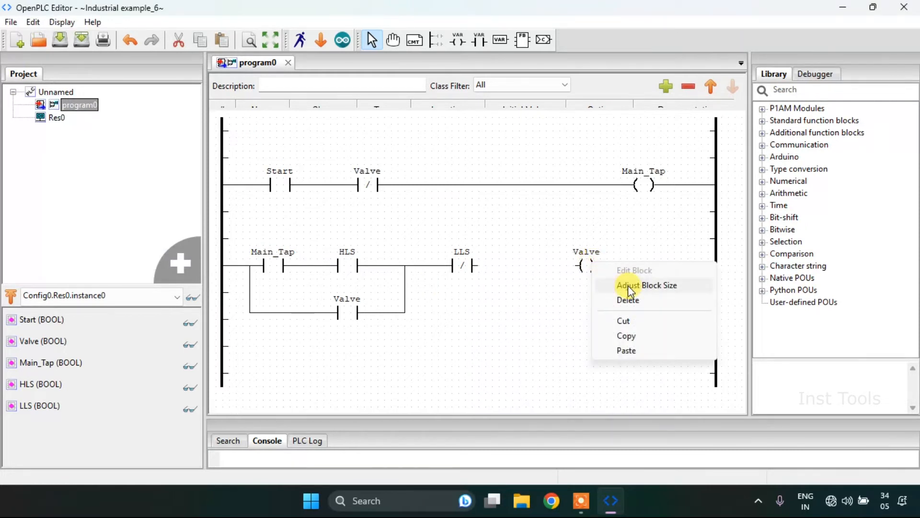
pyautogui.click(627, 300)
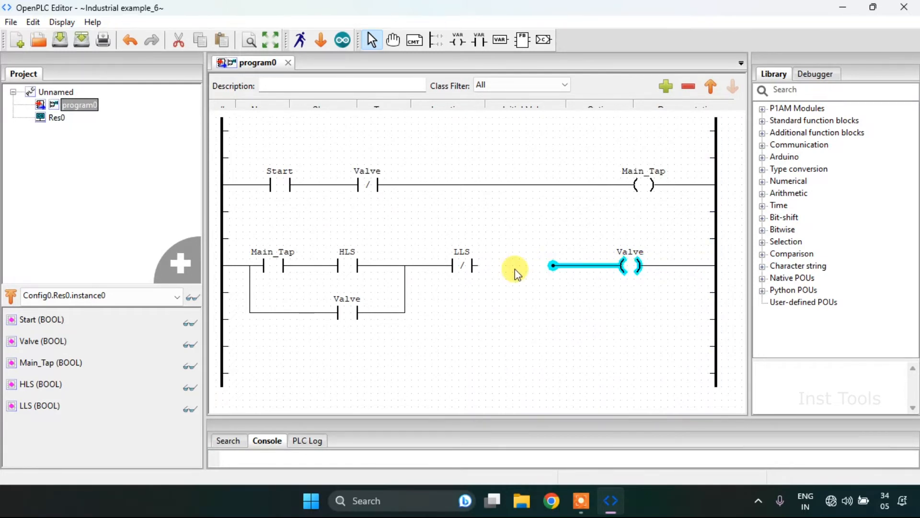
pyautogui.click(489, 298)
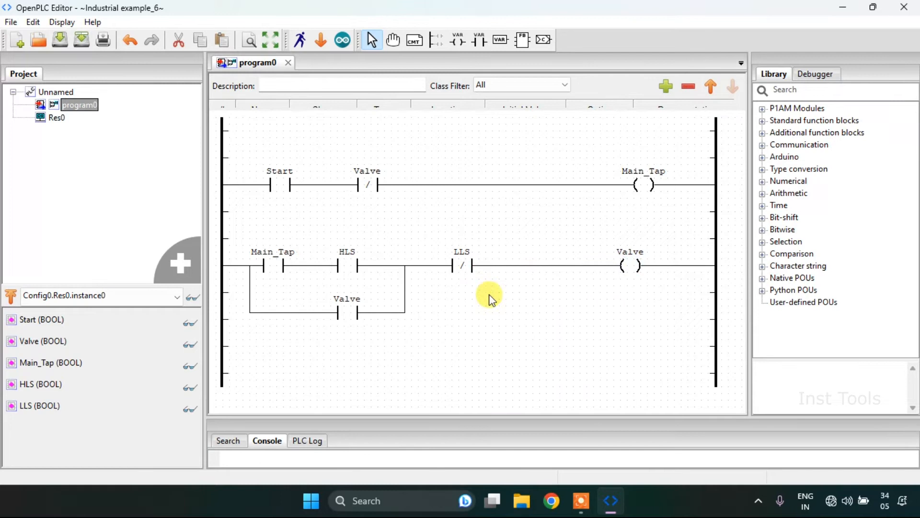
pyautogui.moveTo(318, 76)
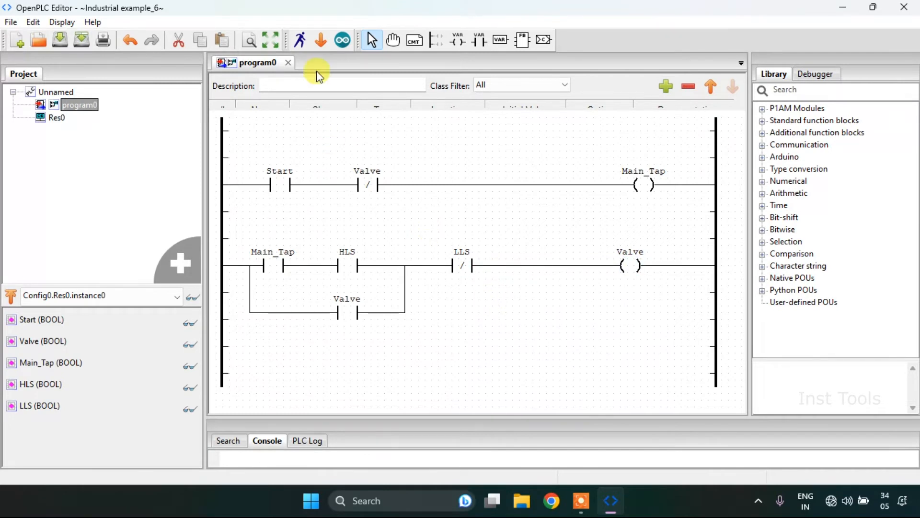
# - Start the PLC simulation and open the debug view for Config0.Res0.instance0
pyautogui.click(300, 40)
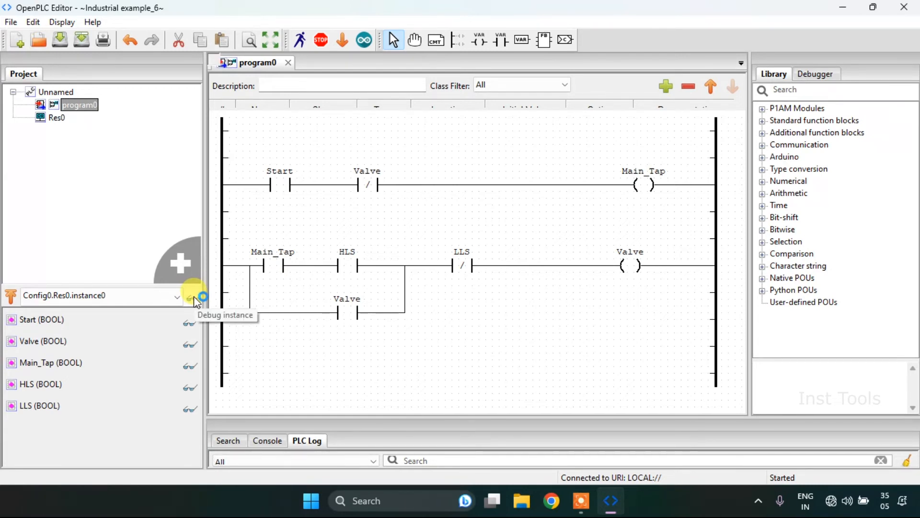
pyautogui.click(189, 297)
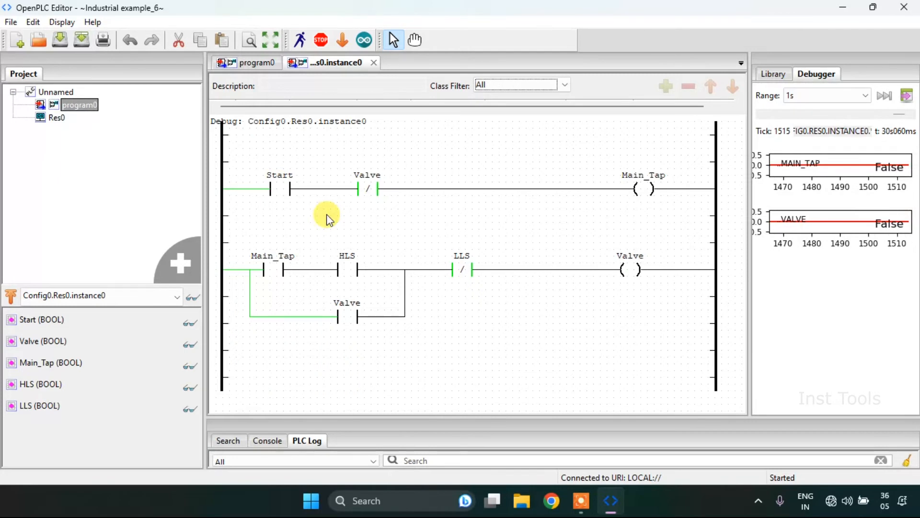
# - Force the Start contact True in the debug view
pyautogui.click(279, 188)
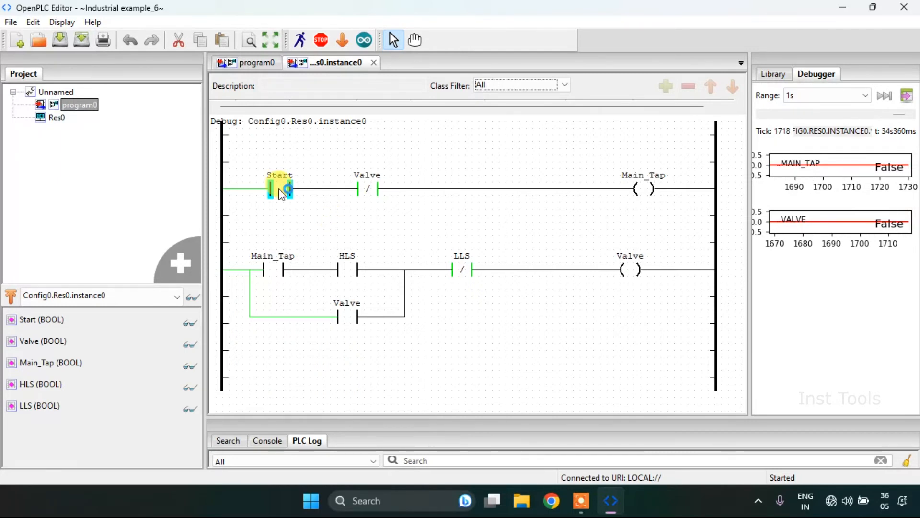
pyautogui.rightClick(278, 190)
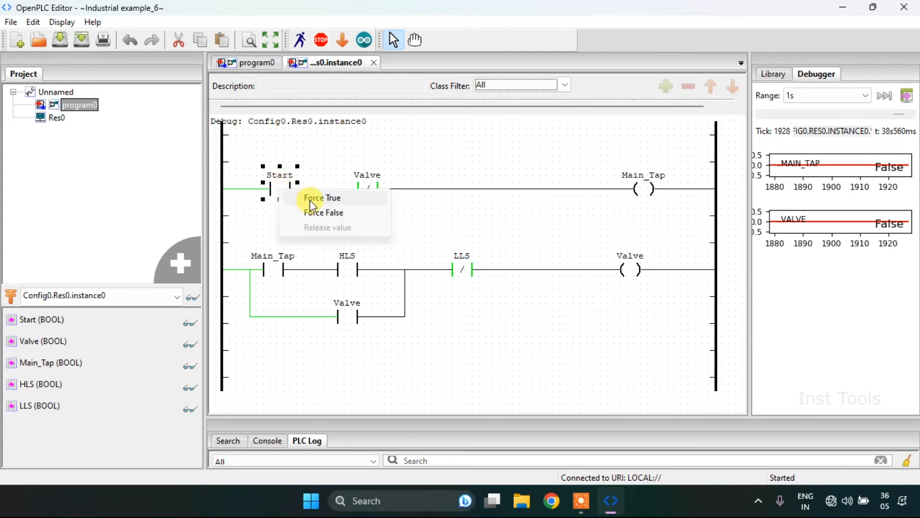
pyautogui.click(318, 198)
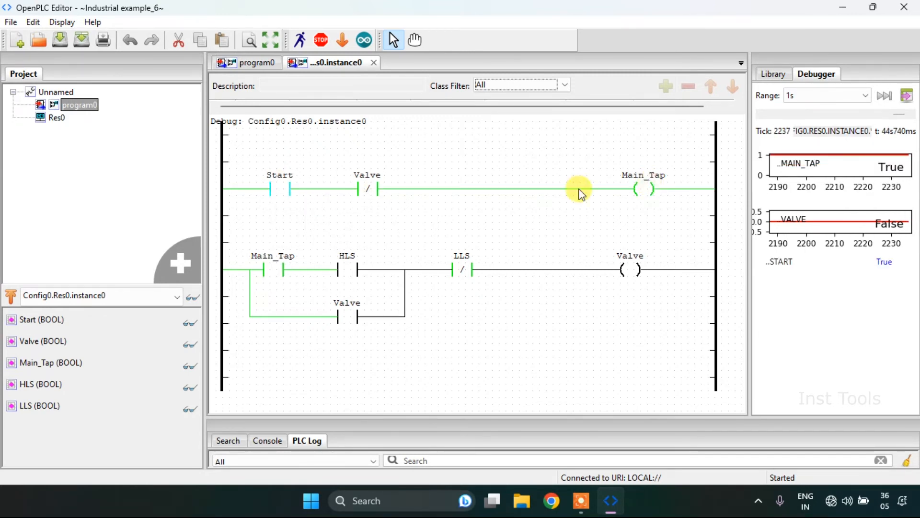
pyautogui.moveTo(397, 221)
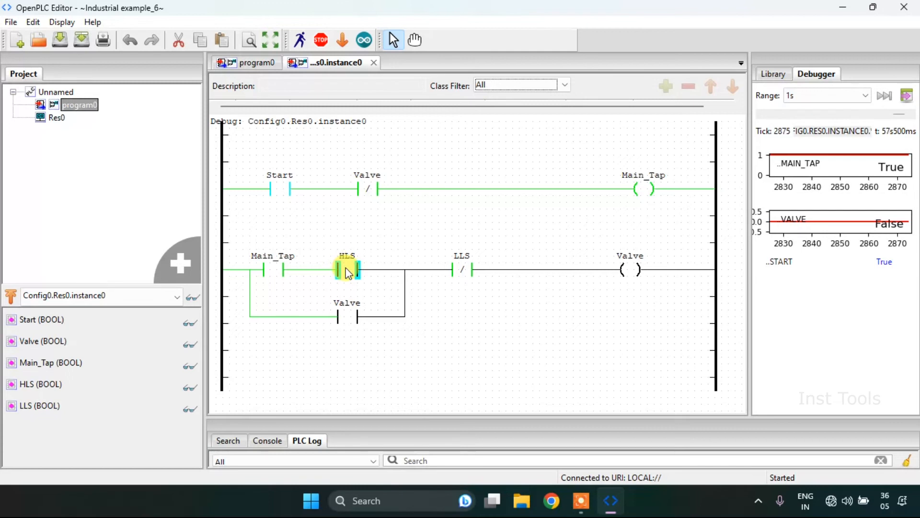
# - Force the HLS sensor contact True
pyautogui.rightClick(346, 270)
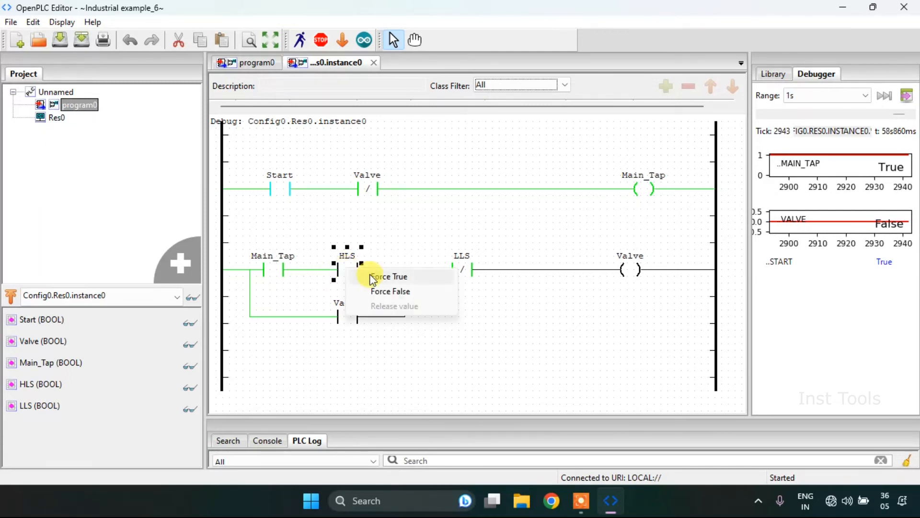
pyautogui.click(389, 276)
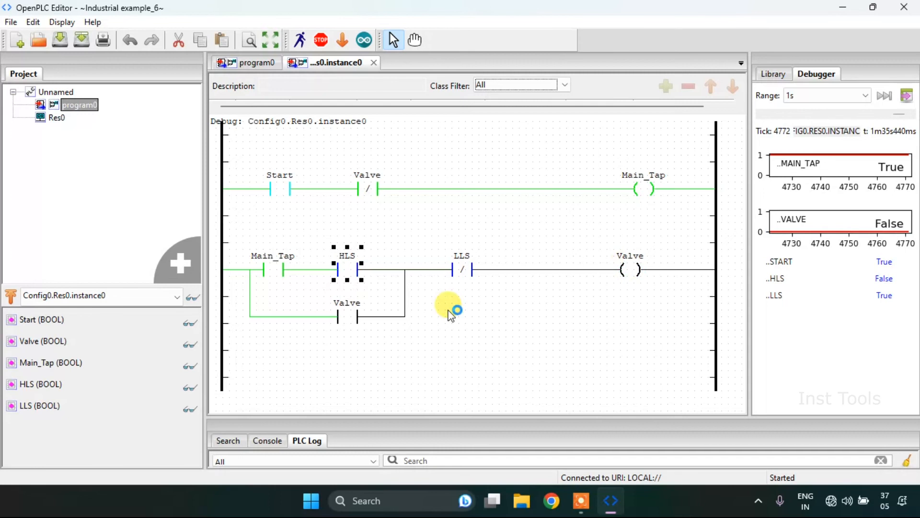
pyautogui.moveTo(607, 159)
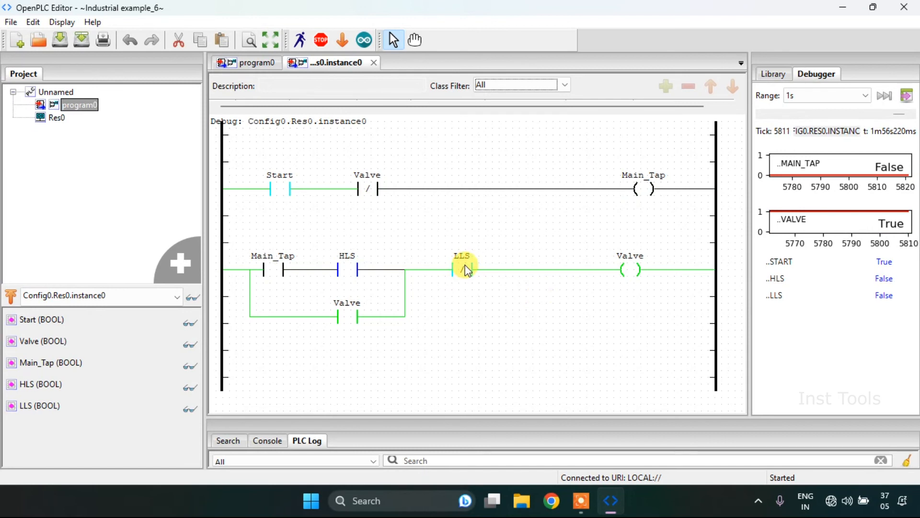
# - Force LLS and Start to False, confirm all I/O reads False, and stop the PLC simulation
pyautogui.rightClick(462, 269)
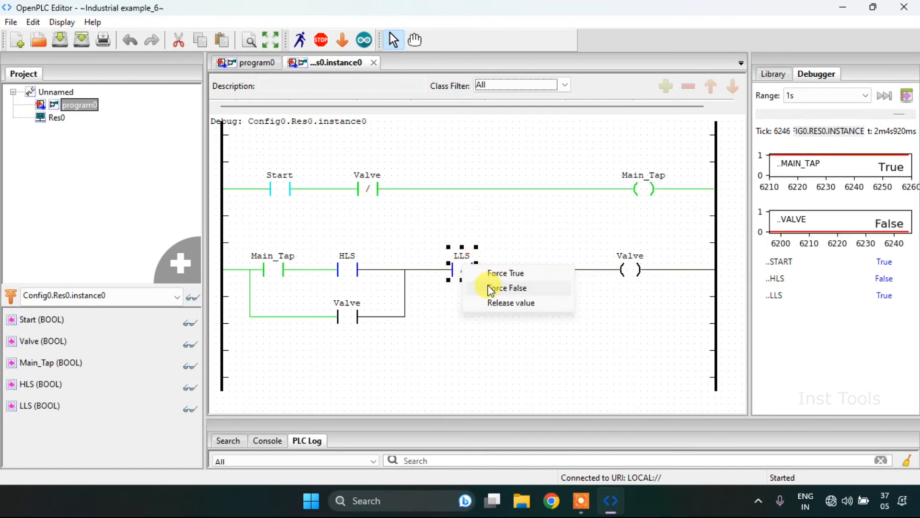
pyautogui.click(506, 287)
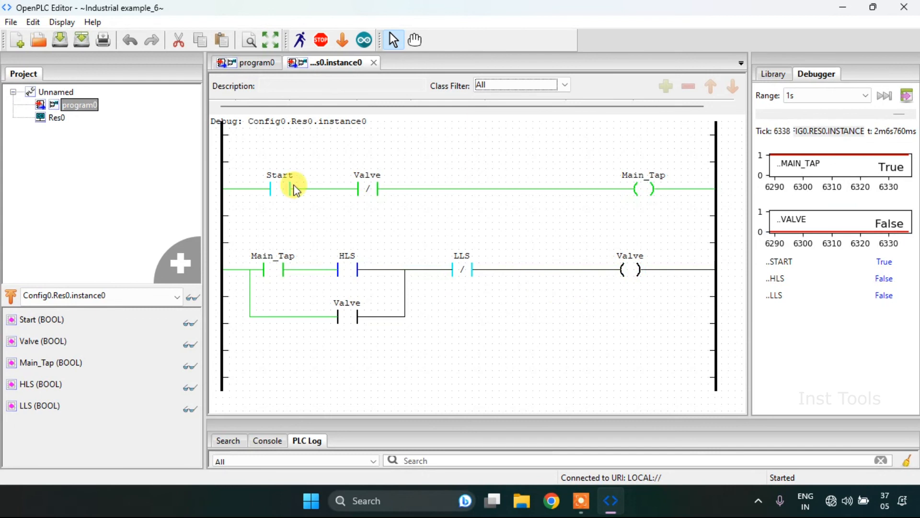
pyautogui.rightClick(279, 187)
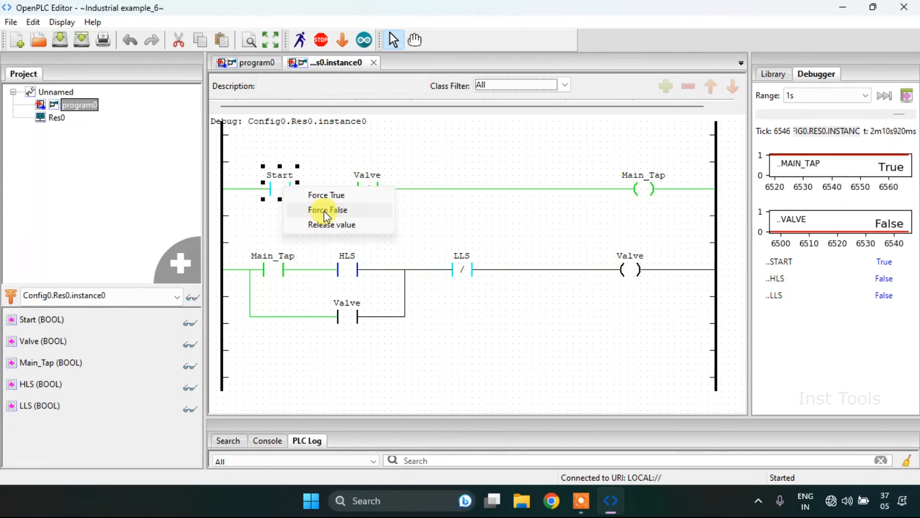
pyautogui.click(327, 210)
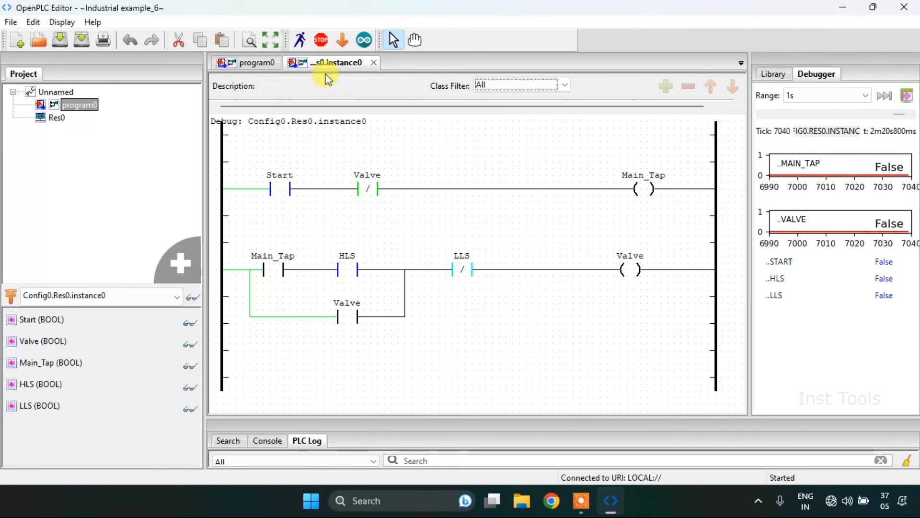
pyautogui.click(328, 39)
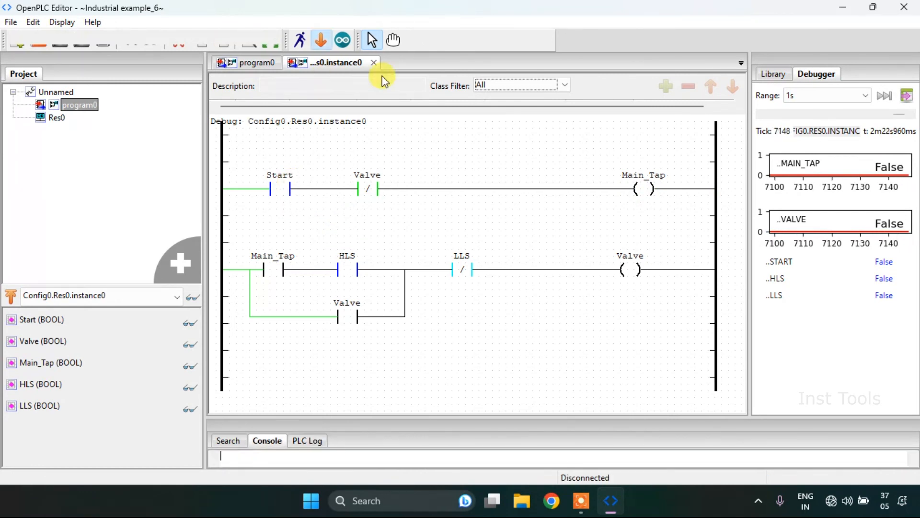